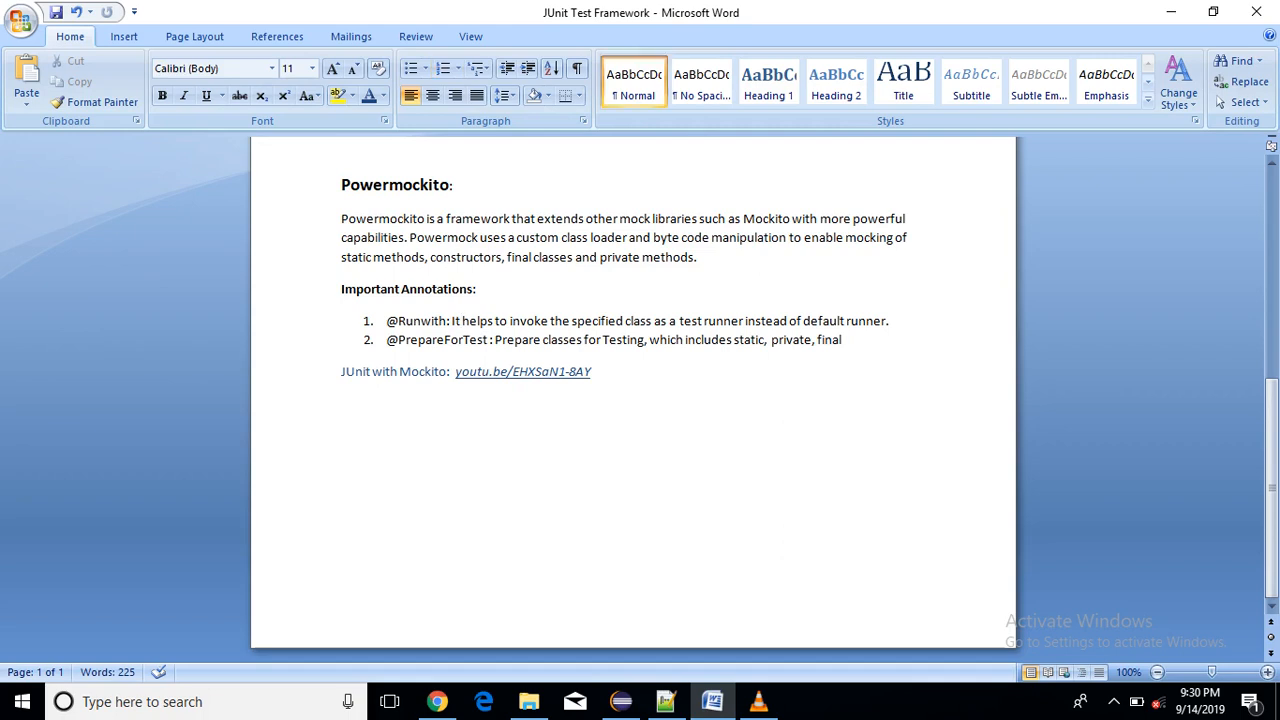
- Highlight and review the PowerMockito notes lines in Word, then bring up the Eclipse test project
left_click(340, 436)
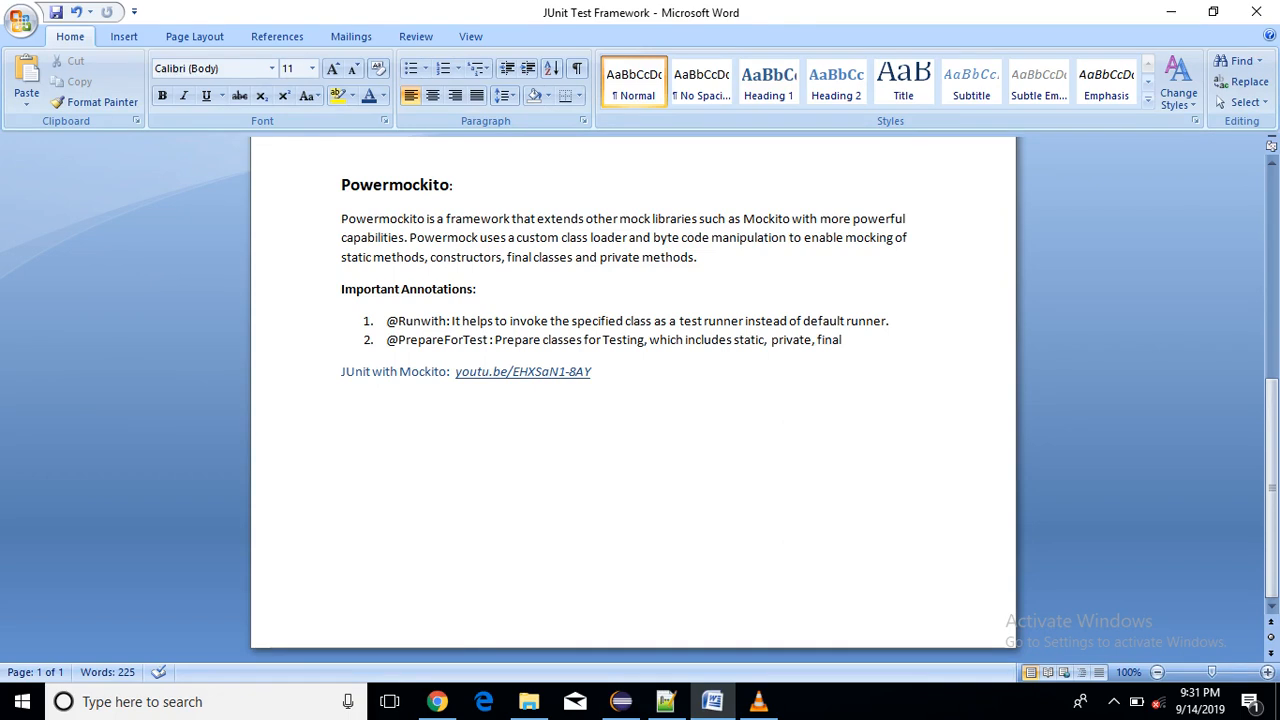
left_click_drag(512, 370, 590, 370)
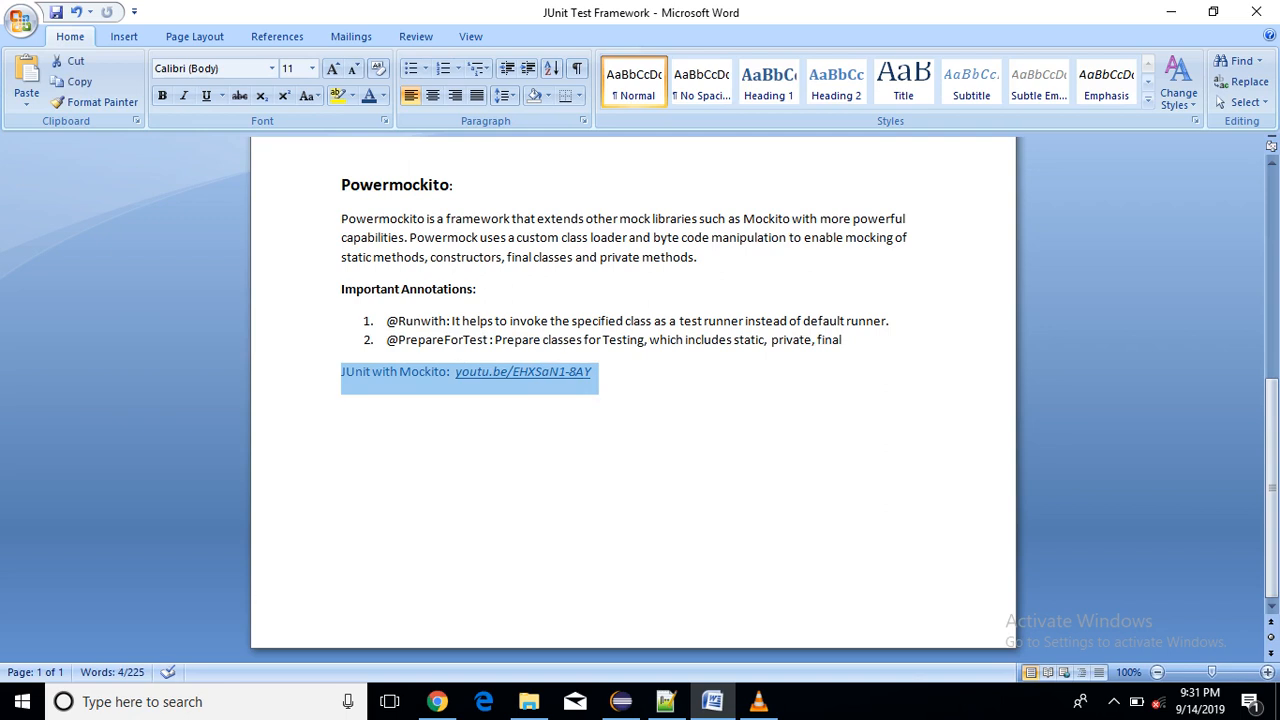
left_click(342, 404)
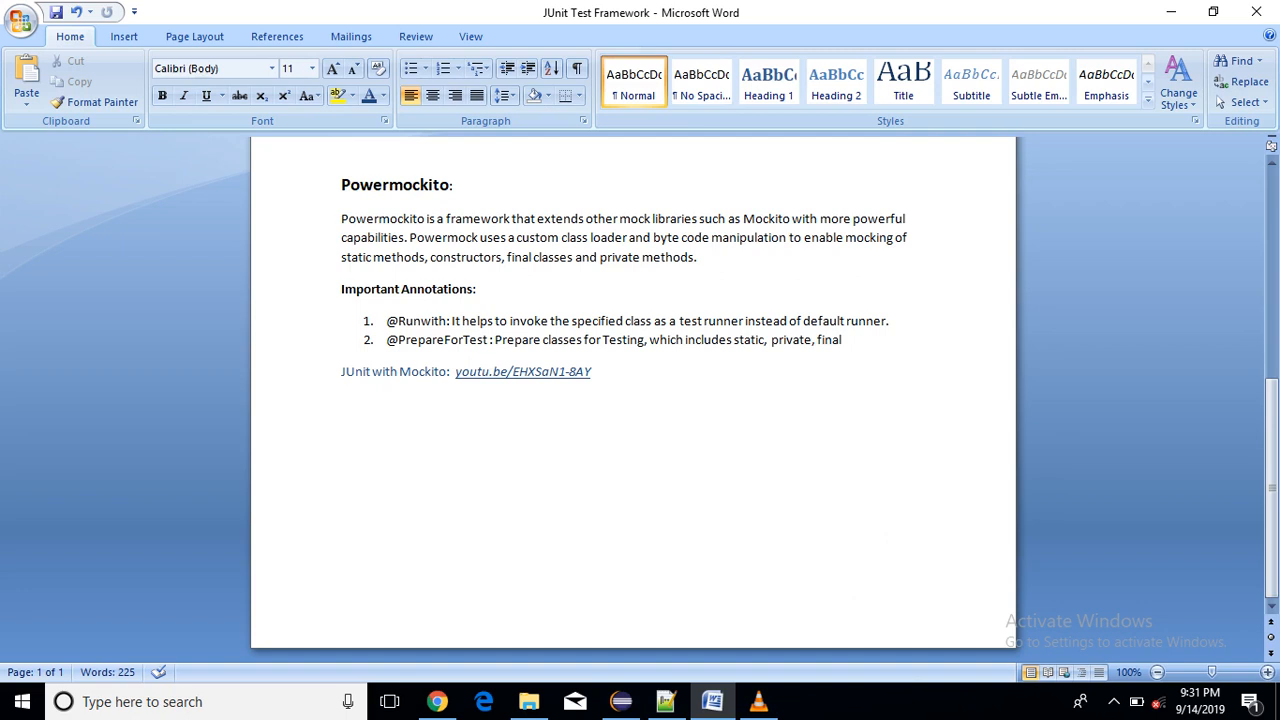
left_click(342, 404)
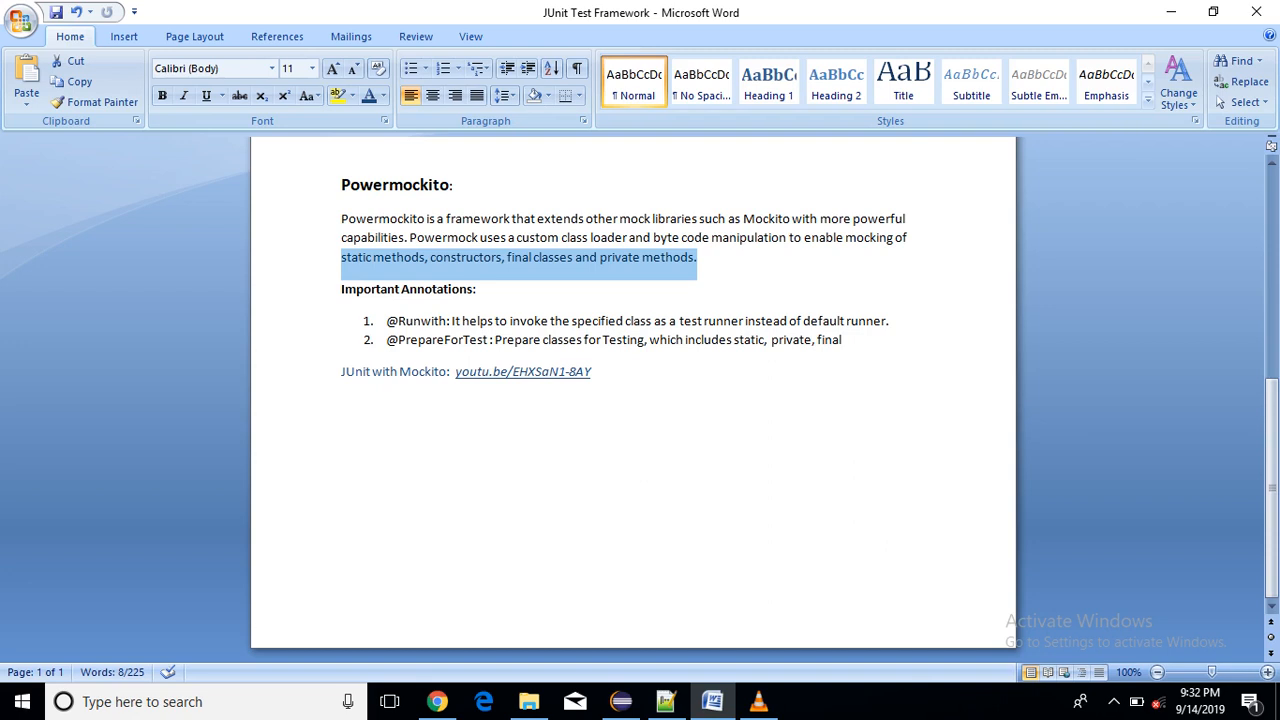
left_click(476, 288)
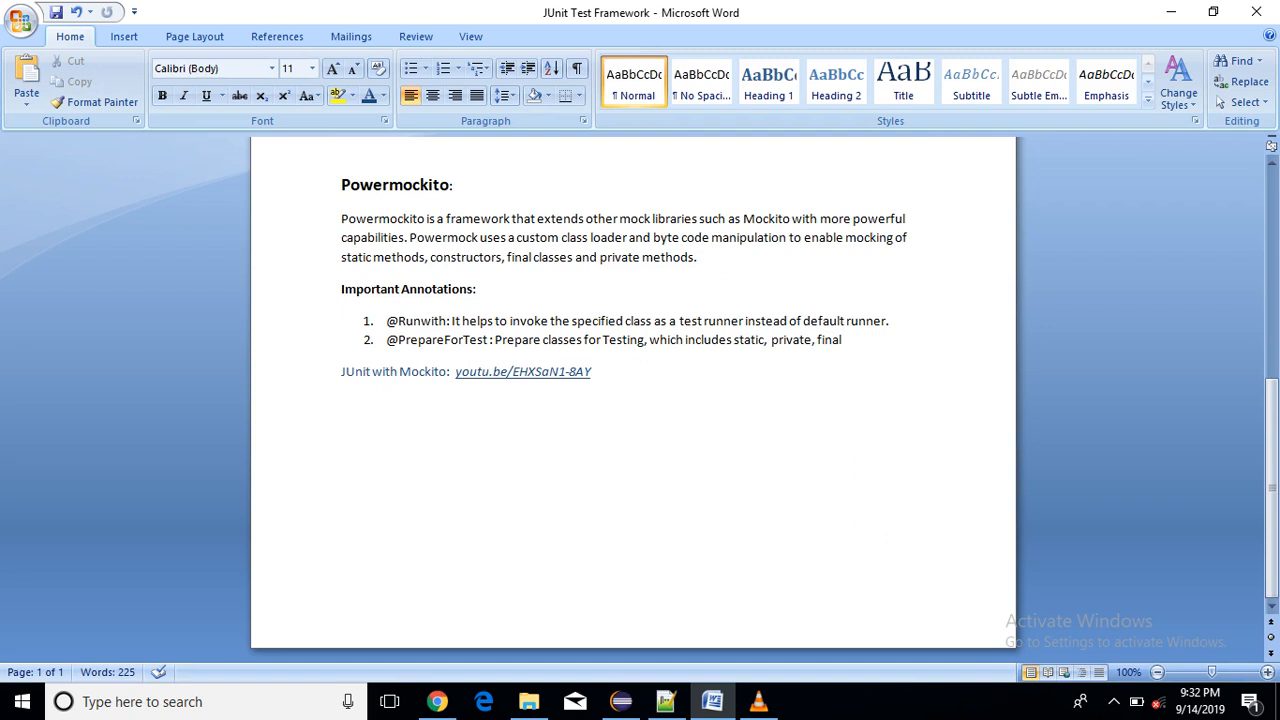
double_click(416, 320)
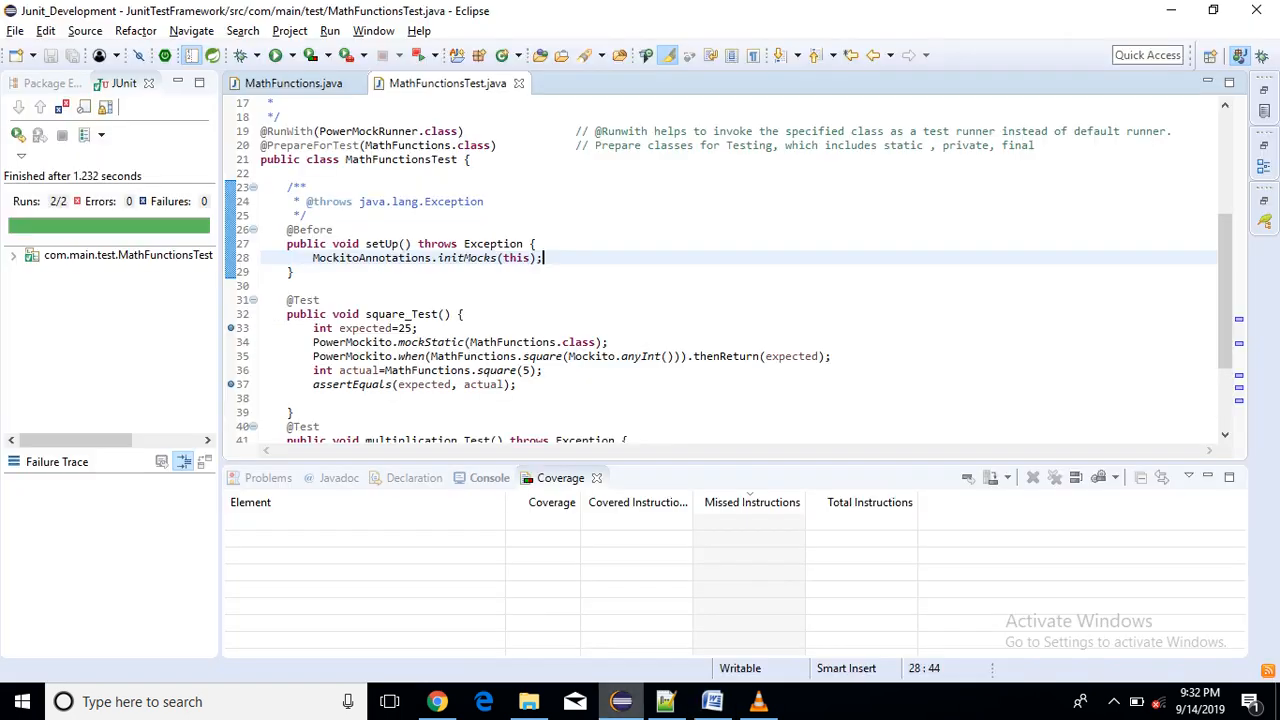
- Review the JunitTestFramework build path libraries (javassist, junit, mockito, powermock JARs) from Package Explorer
left_click(50, 84)
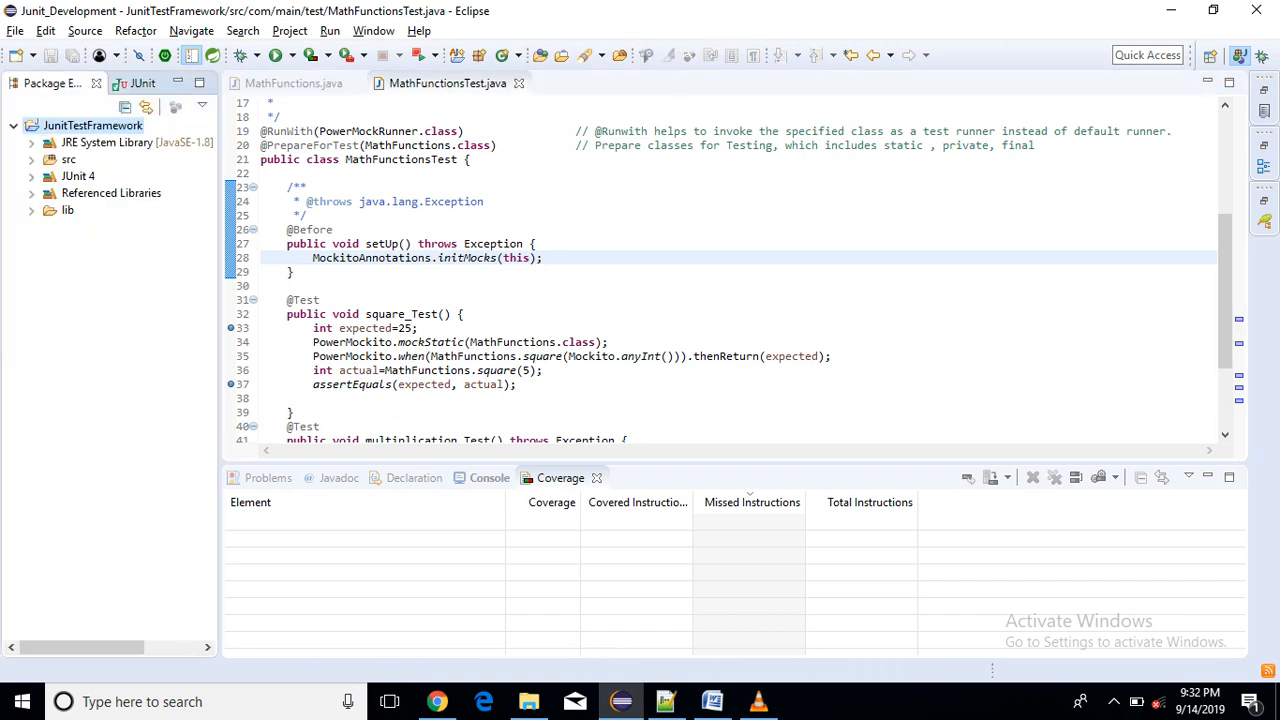
right_click(92, 124)
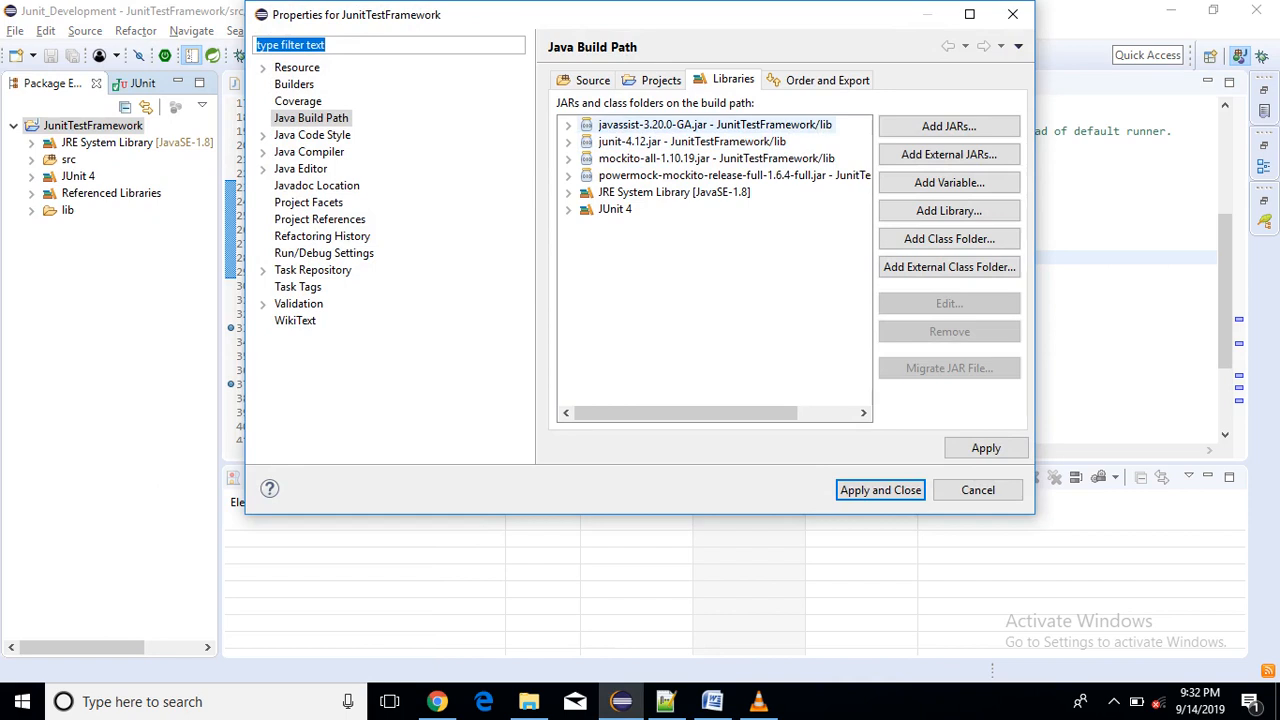
left_click(714, 124)
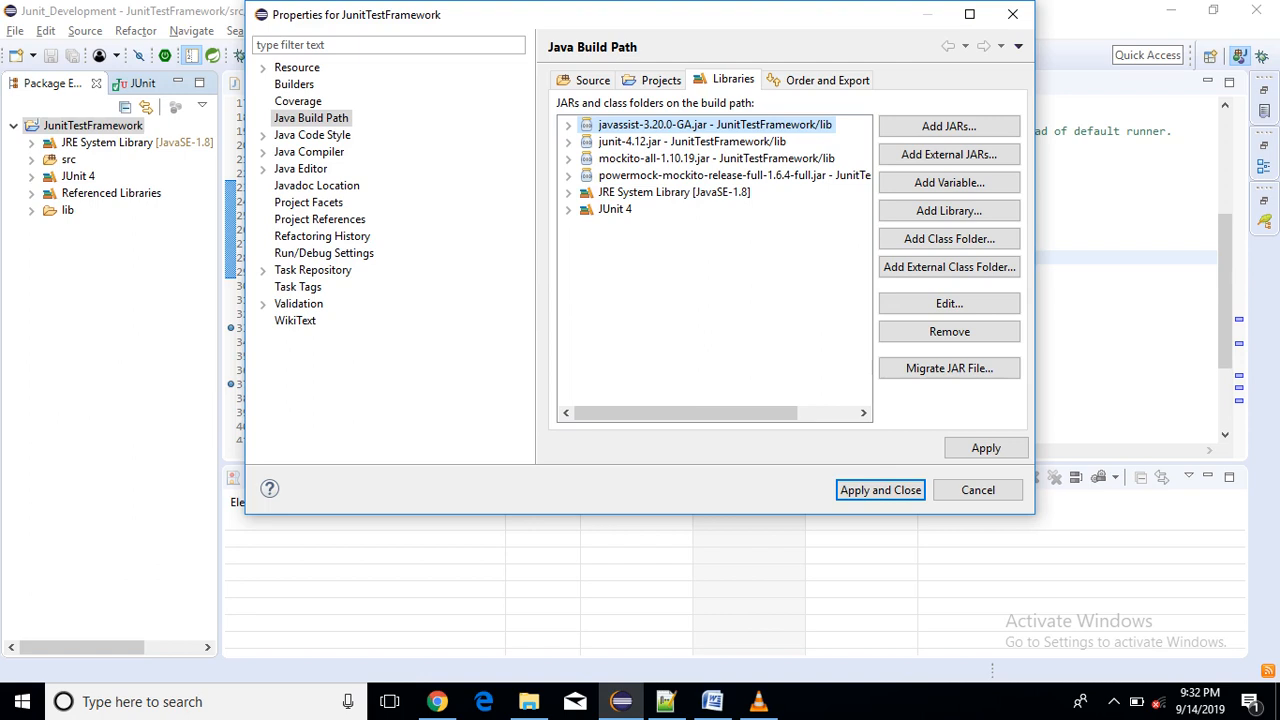
left_click(736, 176)
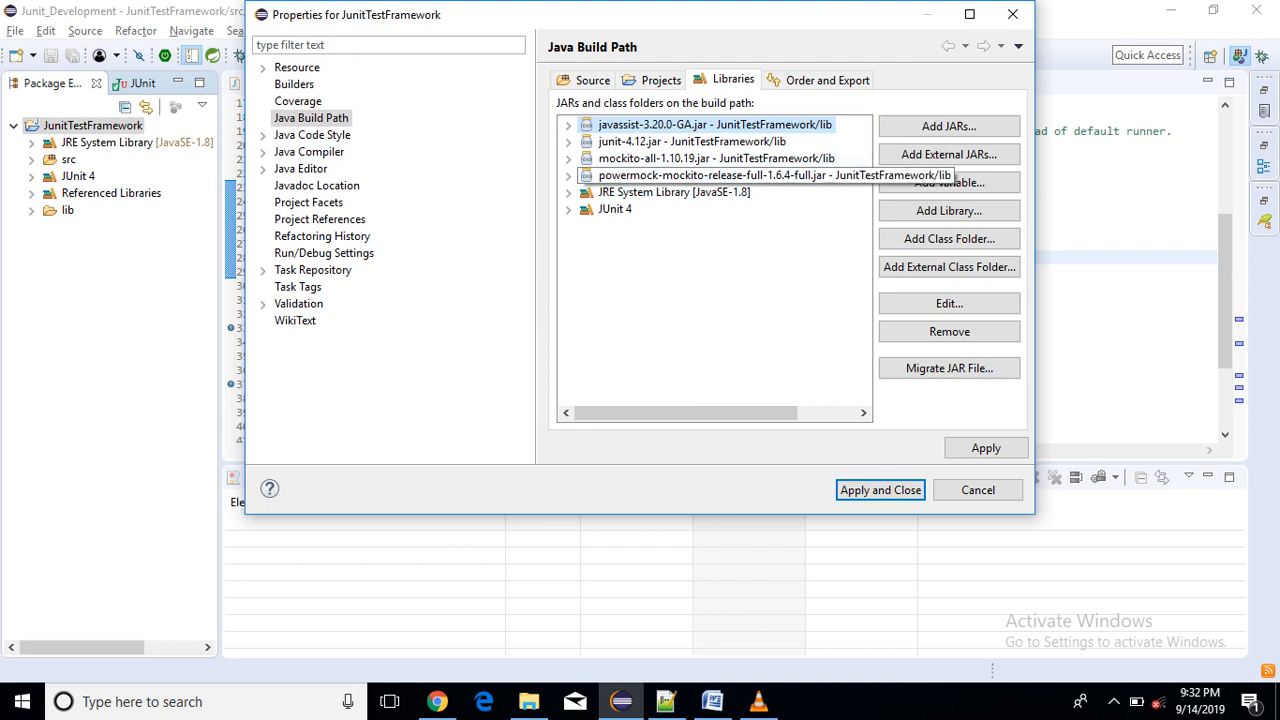
left_click(736, 176)
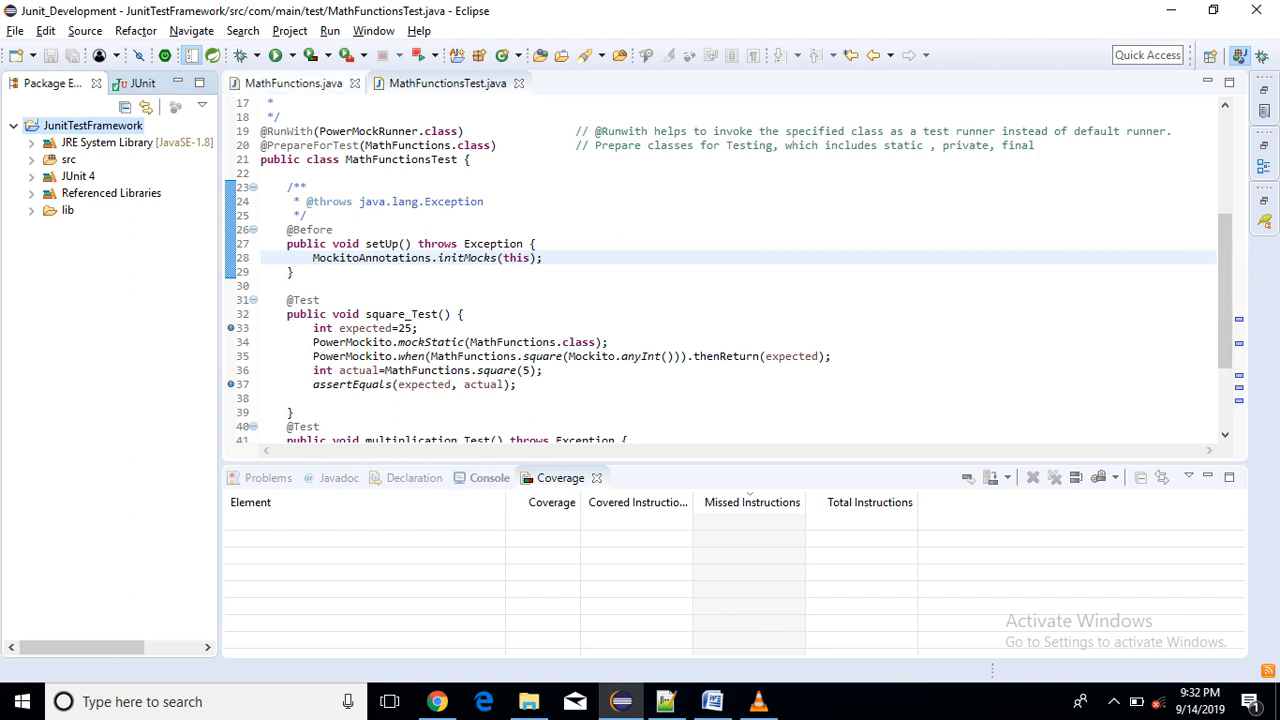
- Show MathFunctions.java and highlight its private multiplication method, then return to the test class
left_click(292, 84)
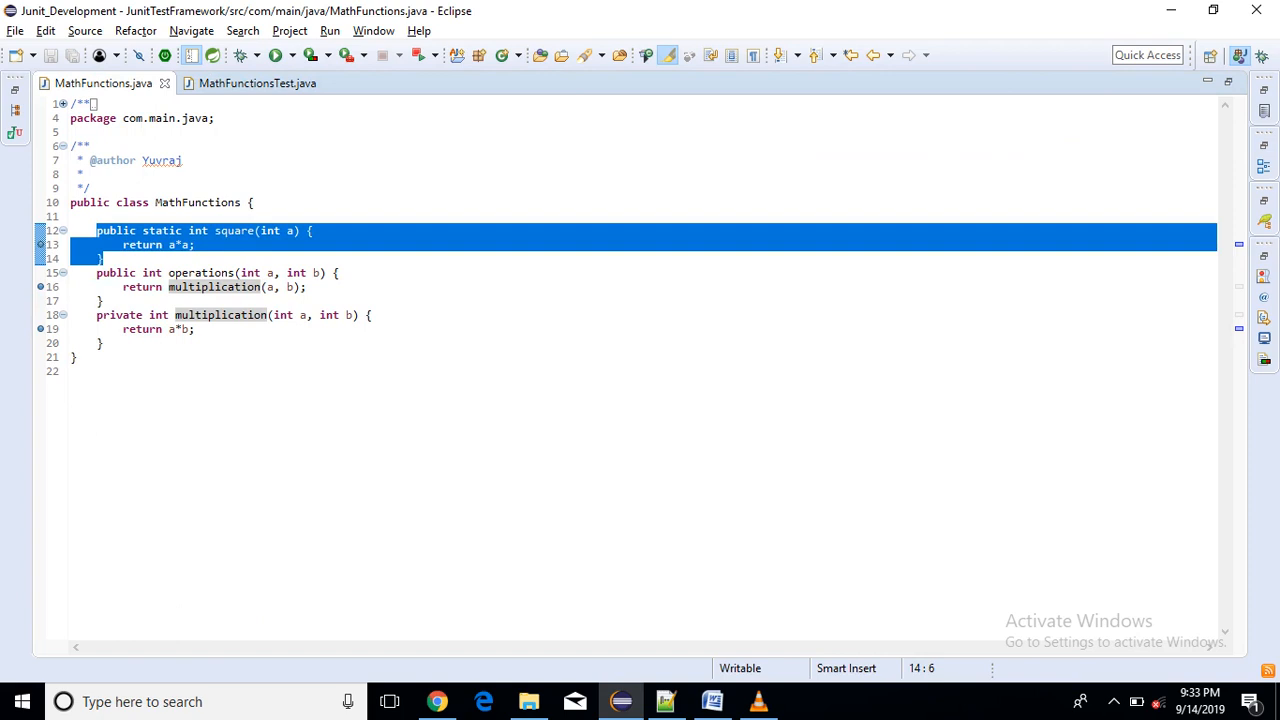
left_click(200, 272)
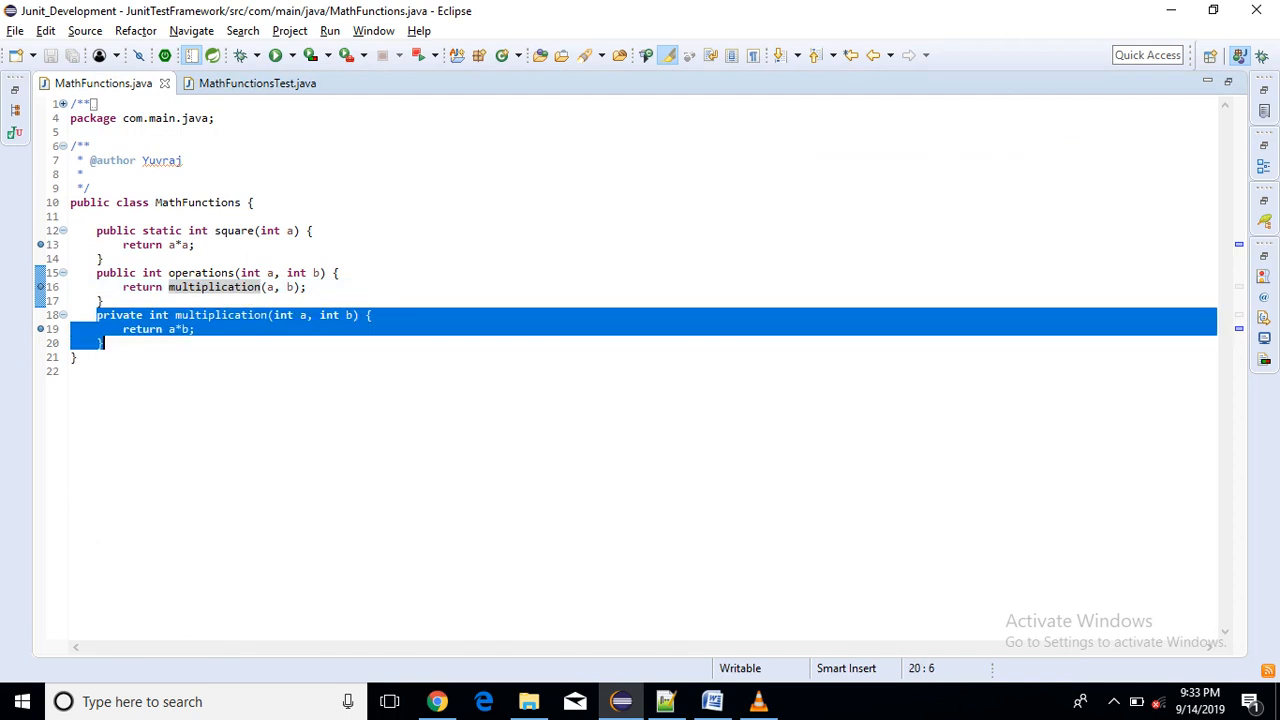
mouse_move(256, 84)
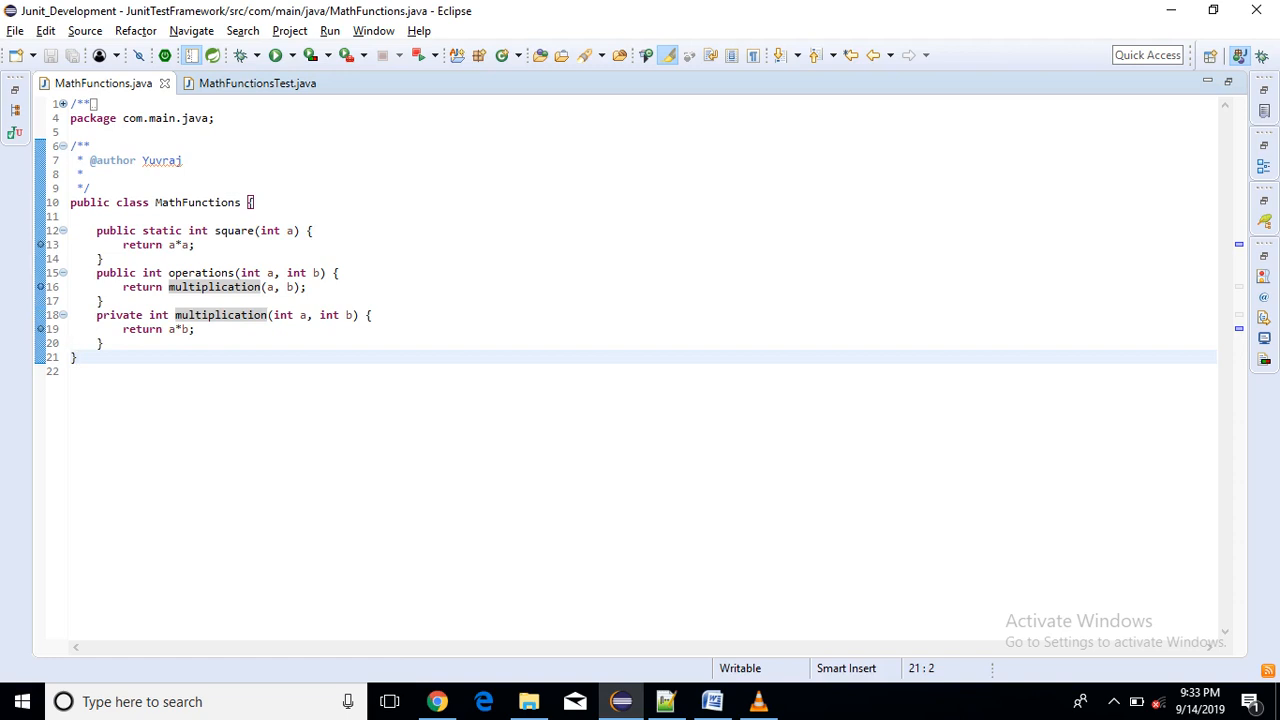
left_click(256, 84)
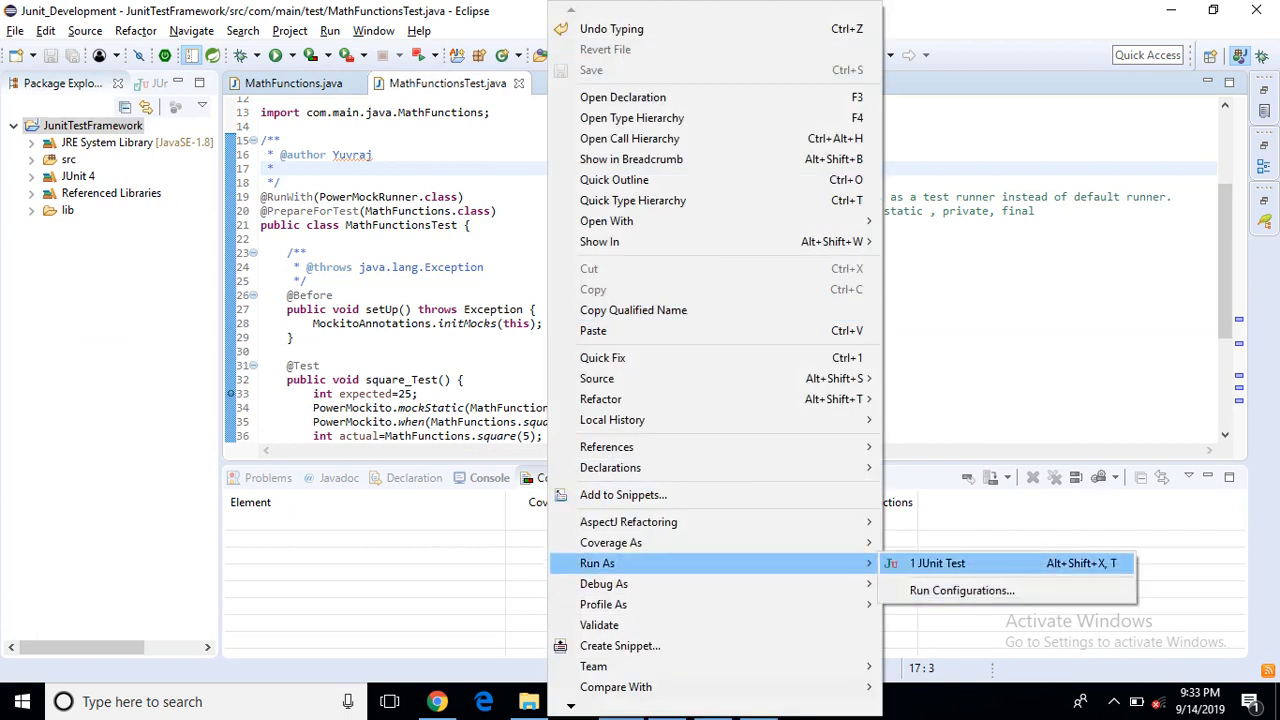
- Run MathFunctionsTest as a JUnit test so both tests pass (2/2)
left_click(936, 564)
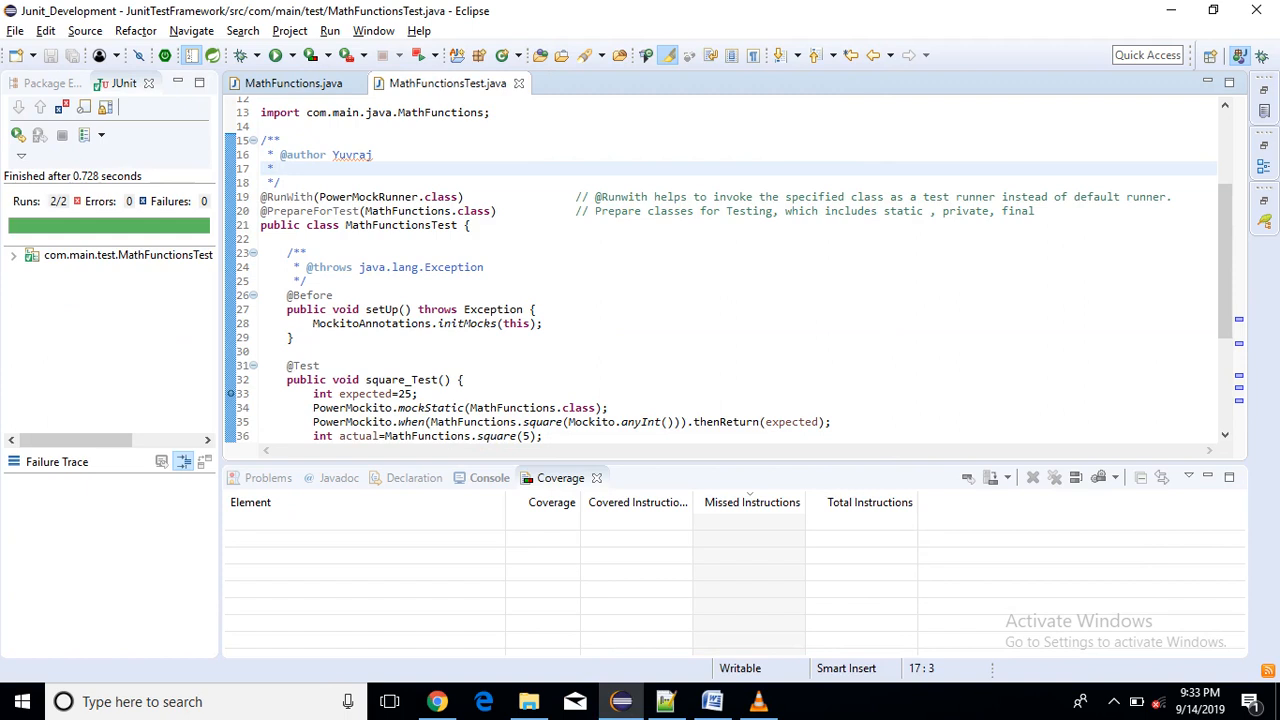
left_click(128, 256)
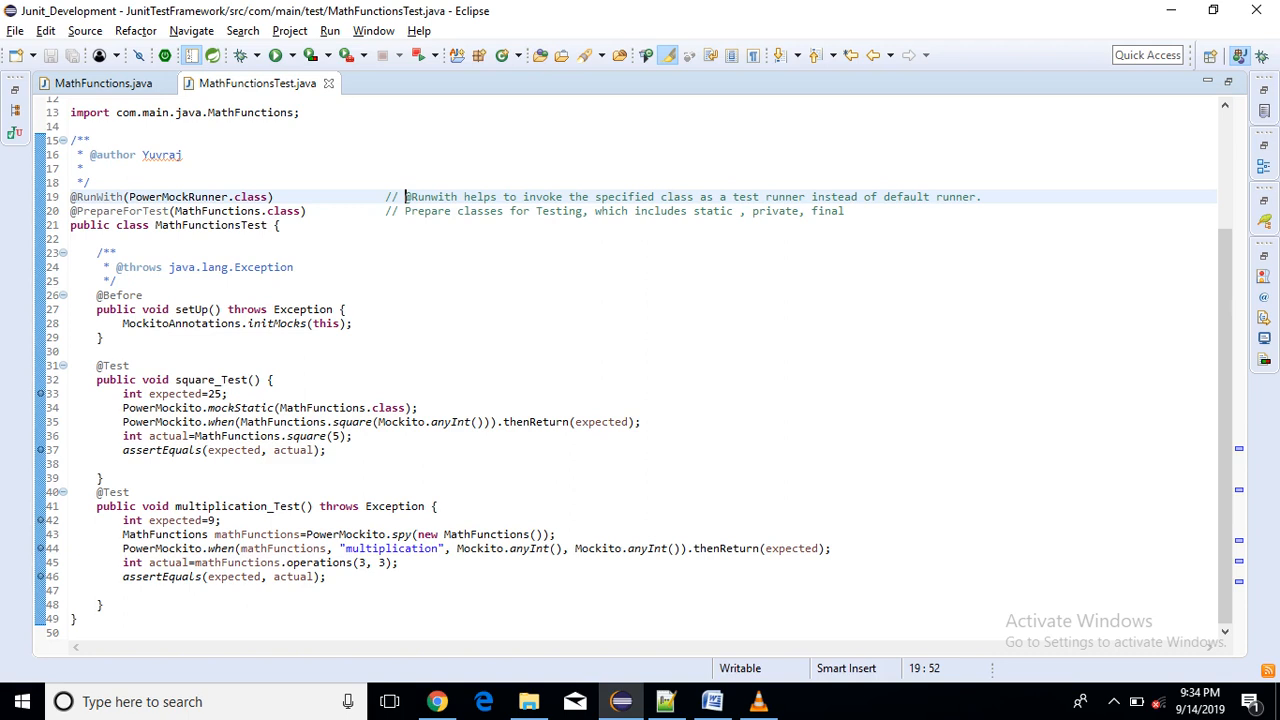
double_click(178, 196)
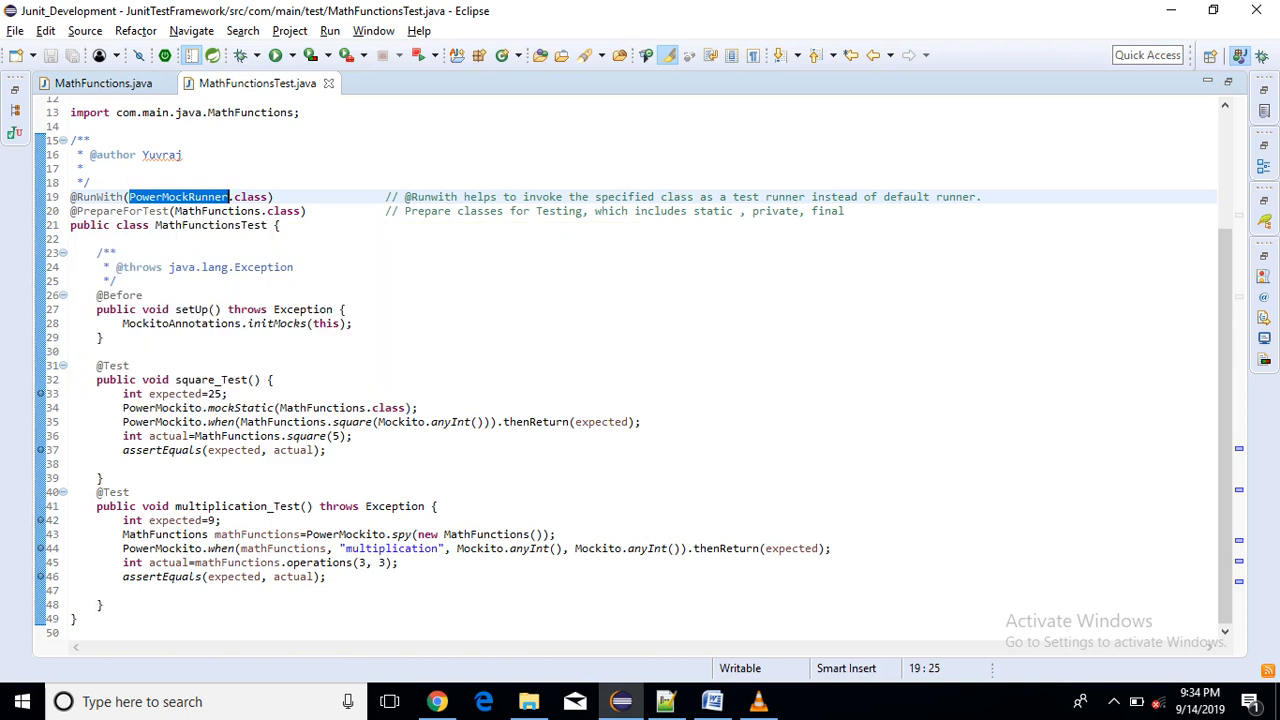
left_click(632, 212)
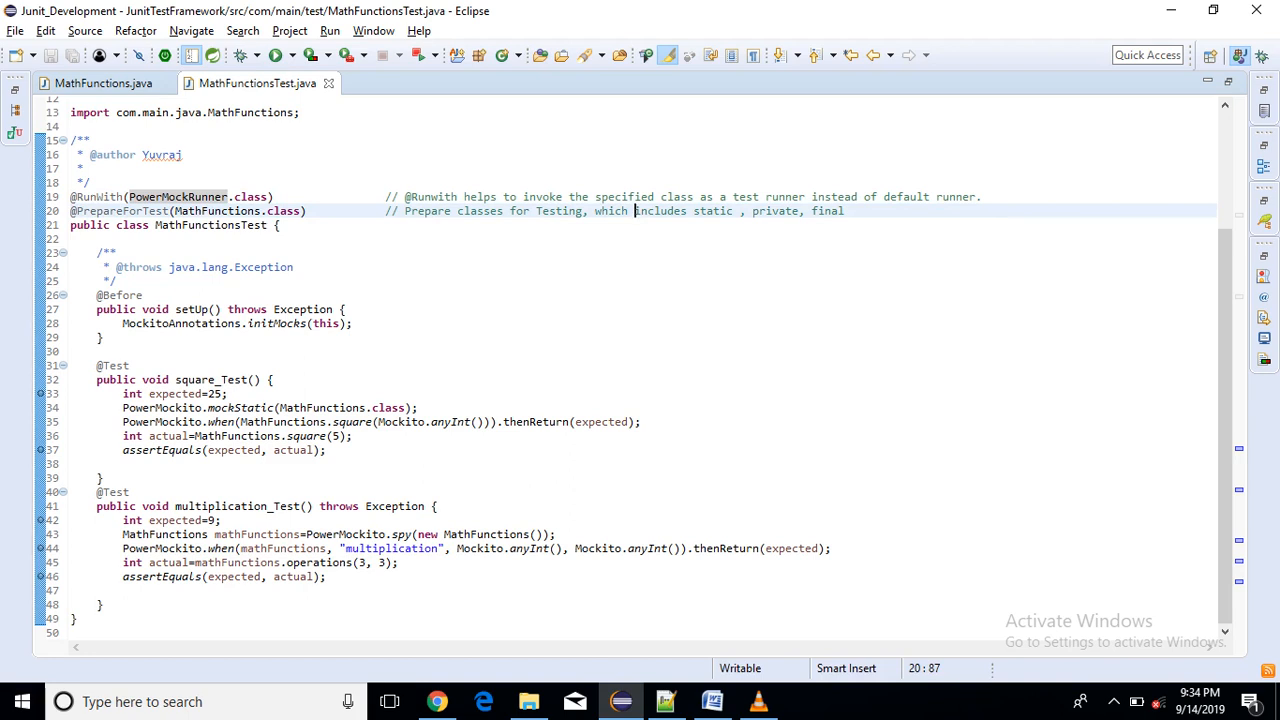
left_click_drag(632, 212, 844, 212)
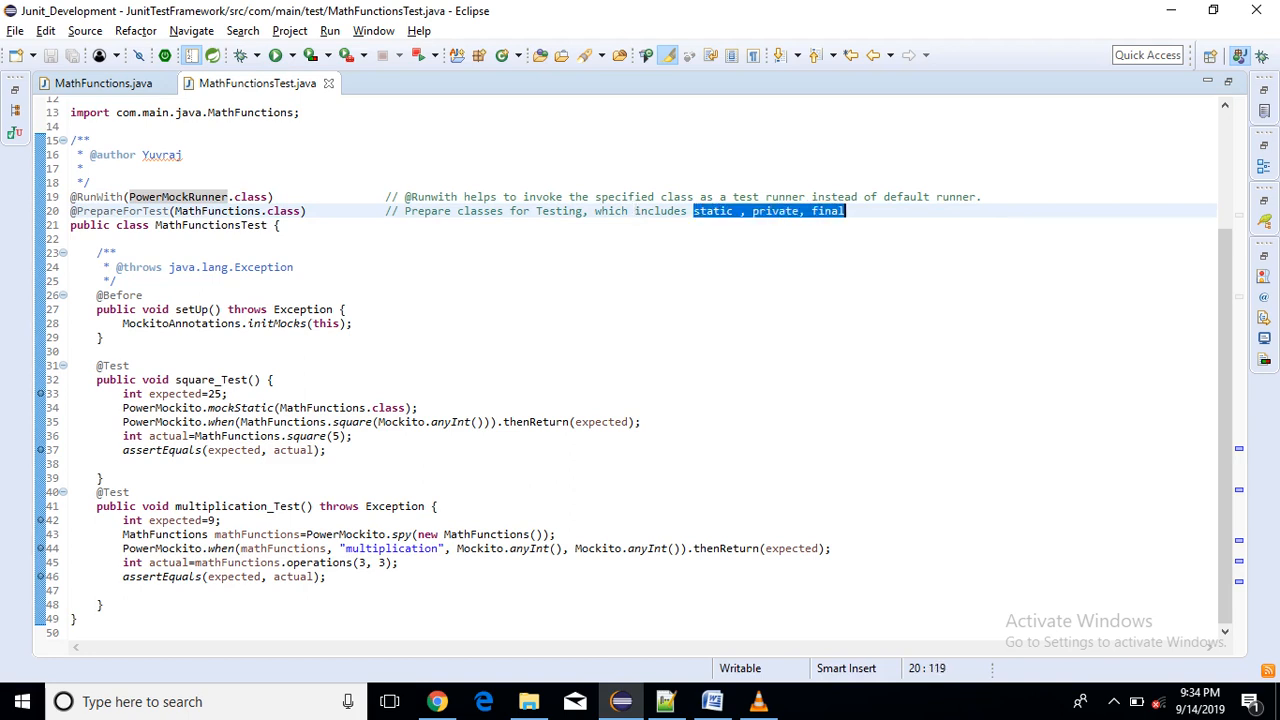
left_click(506, 196)
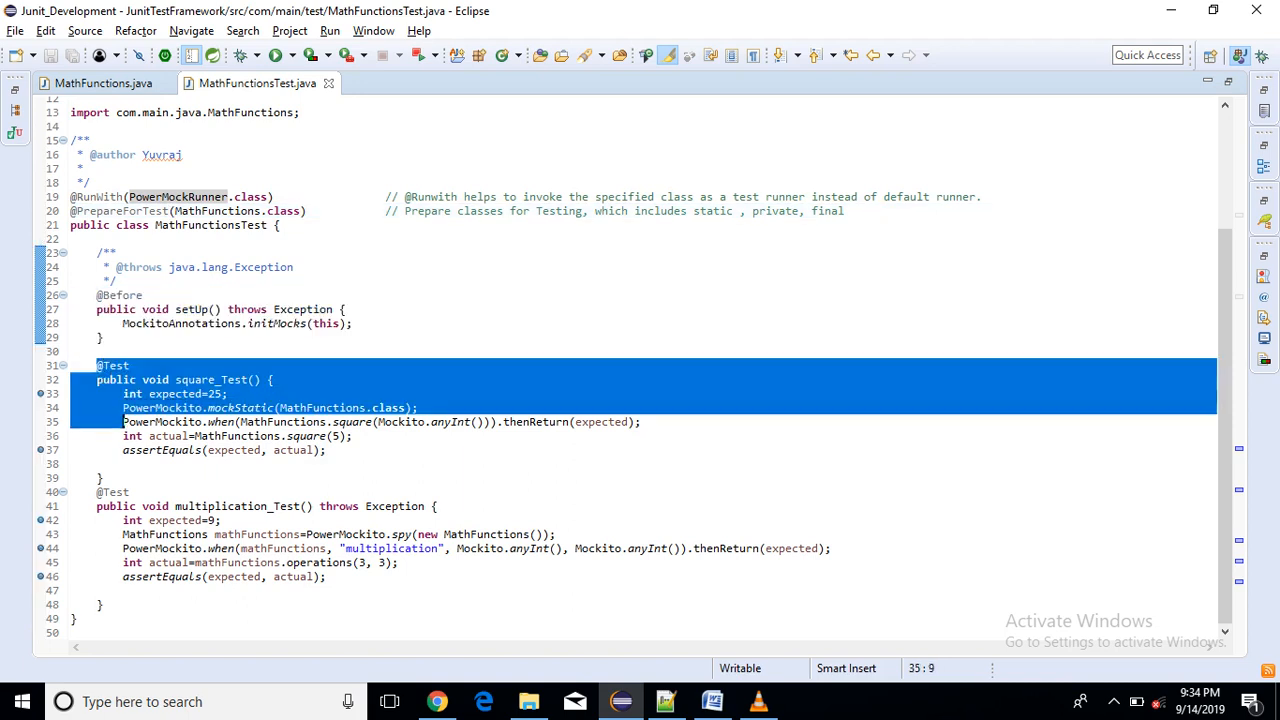
left_click(140, 308)
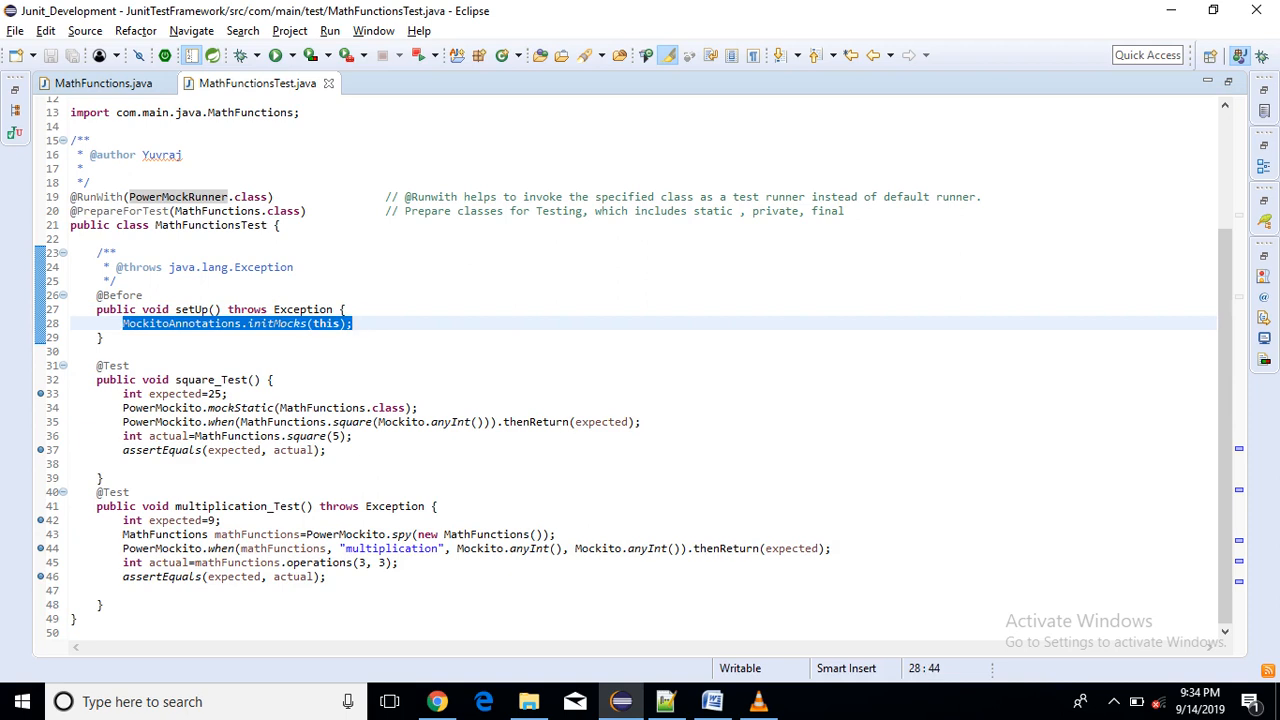
left_click(352, 324)
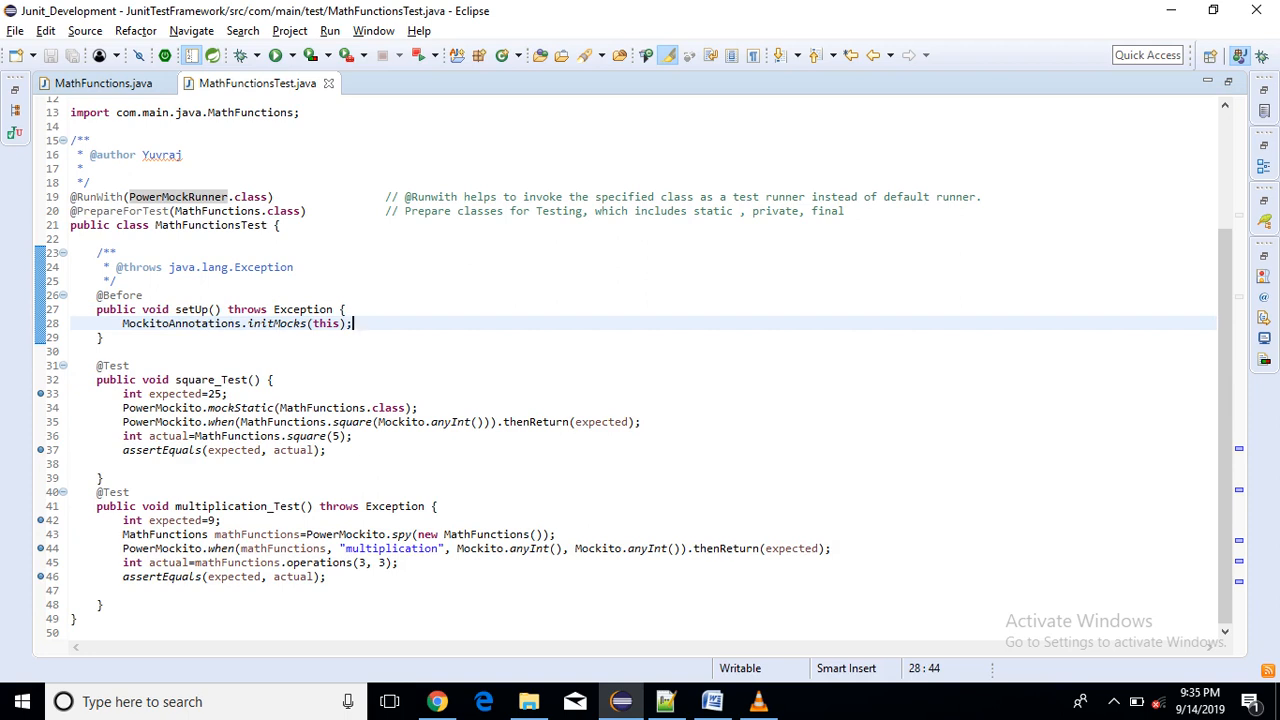
left_click_drag(96, 380, 100, 478)
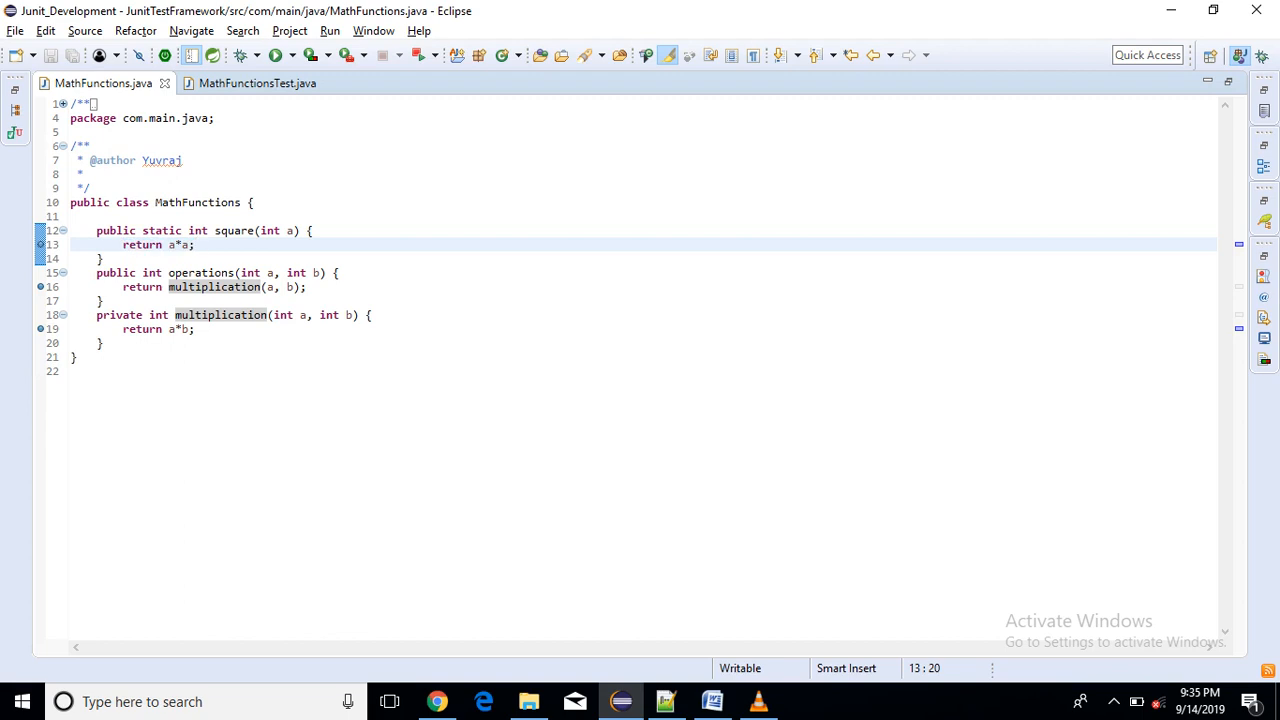
- Return to MathFunctionsTest and highlight MathFunctions in the mockStatic call of the square test
left_click(250, 84)
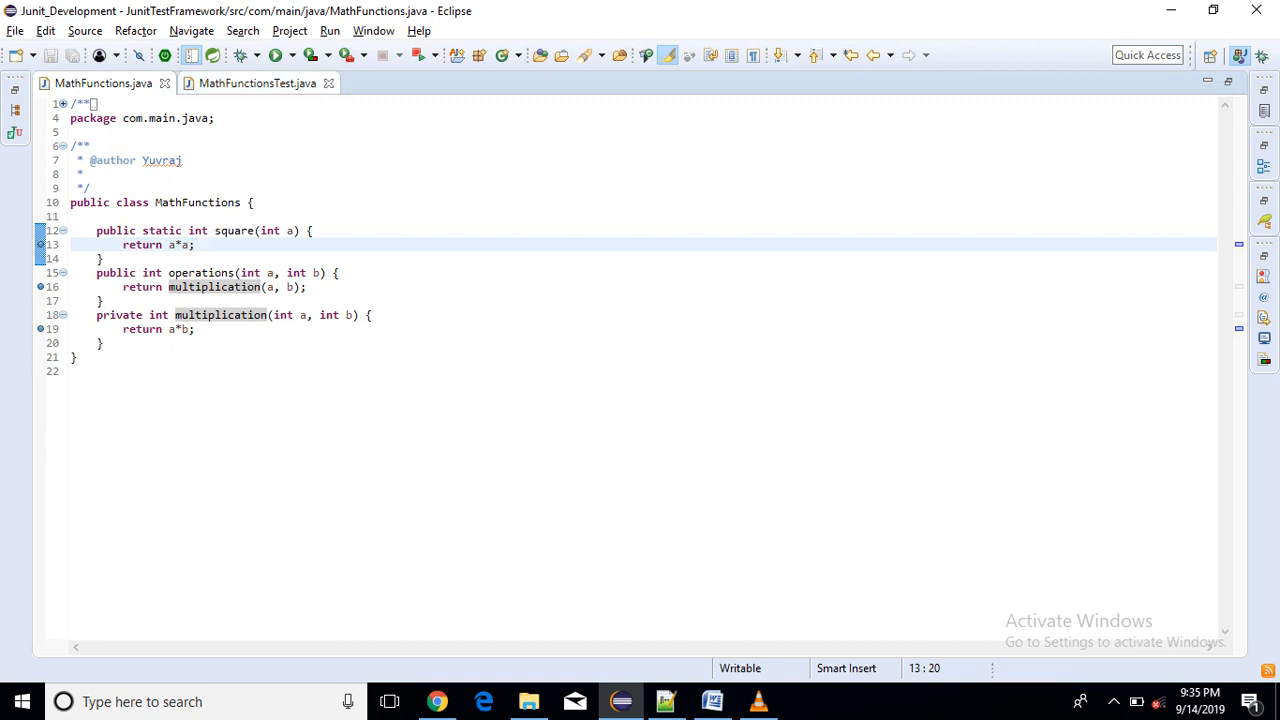
left_click(256, 84)
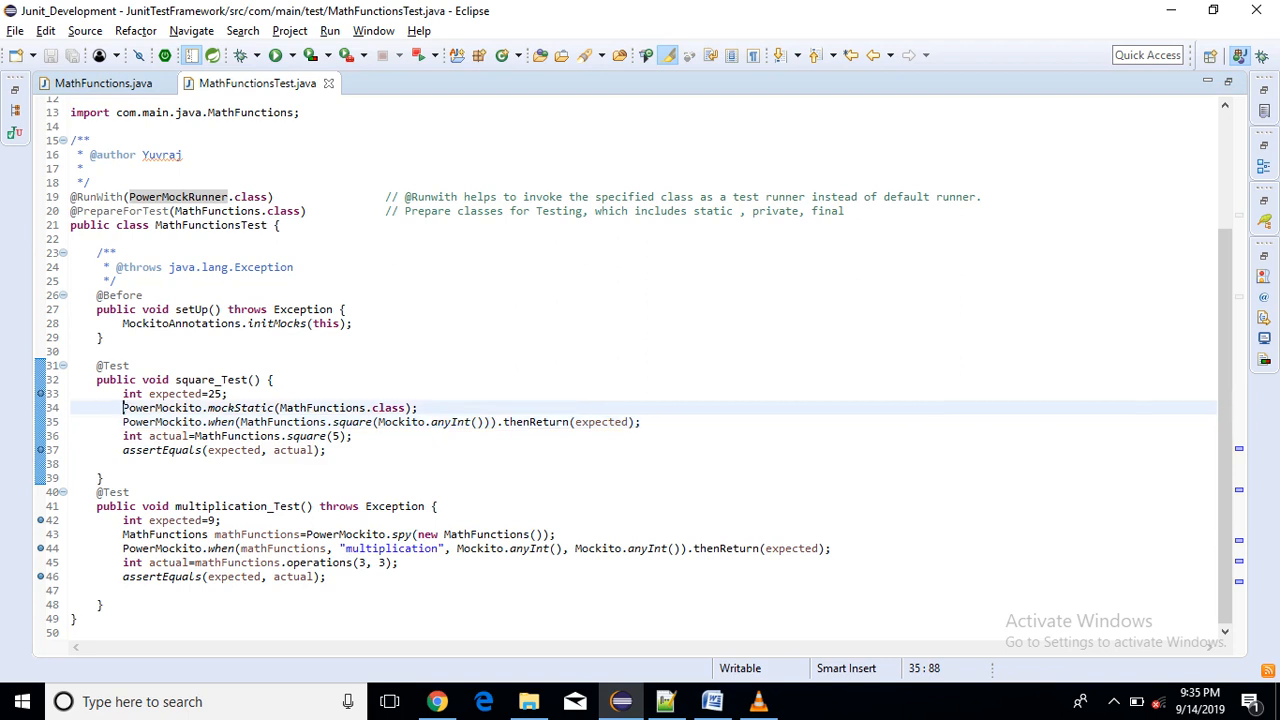
triple_click(270, 408)
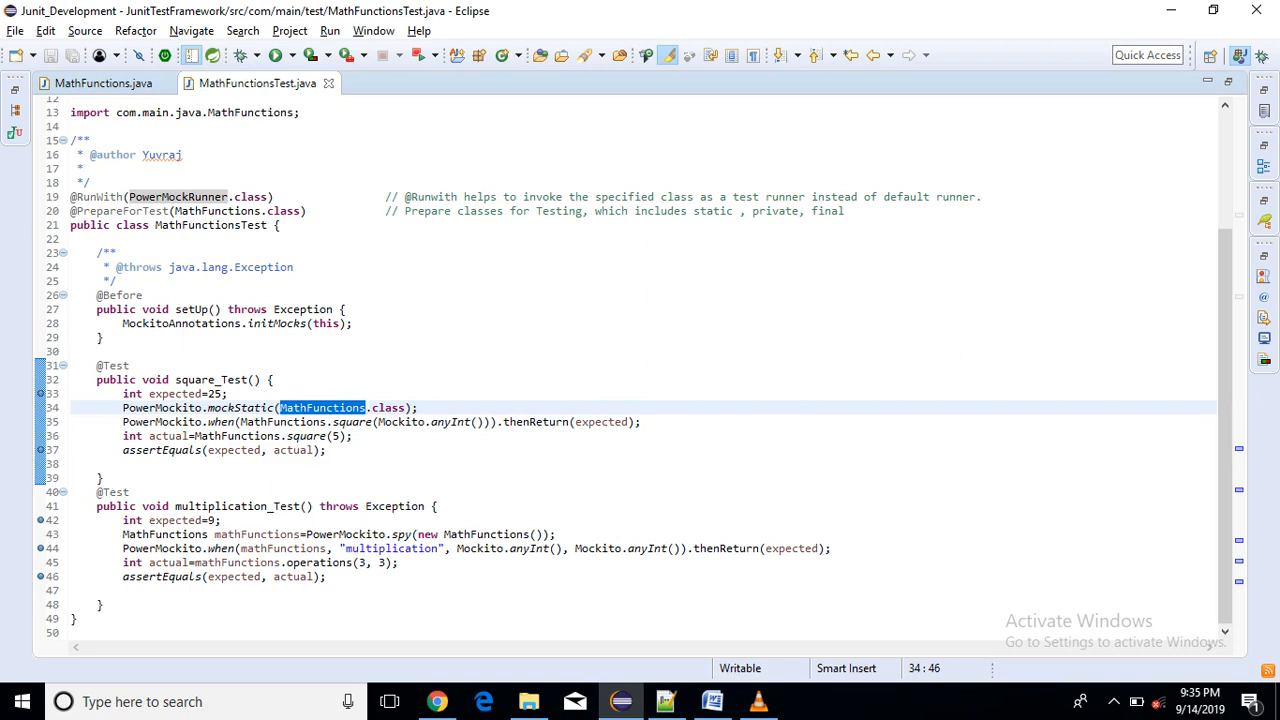
left_click(420, 408)
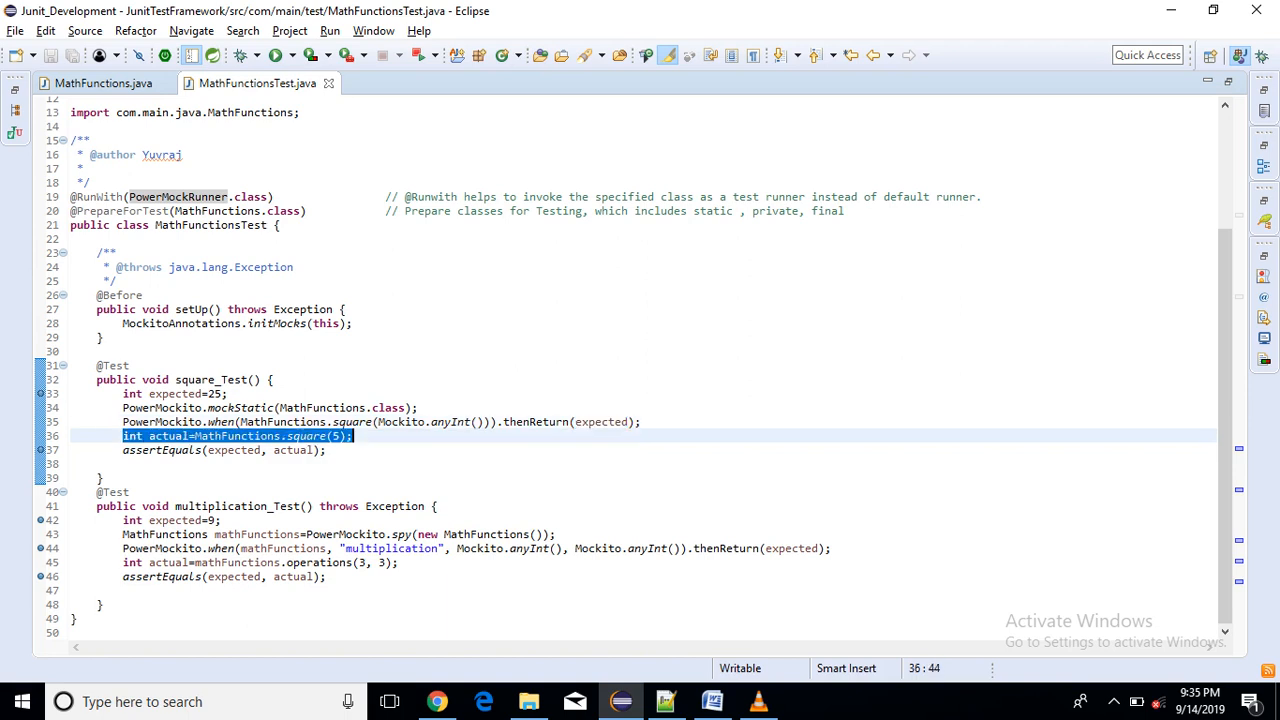
- Walk through the square test's when/thenReturn stubbing and assertEquals lines
left_click(236, 436)
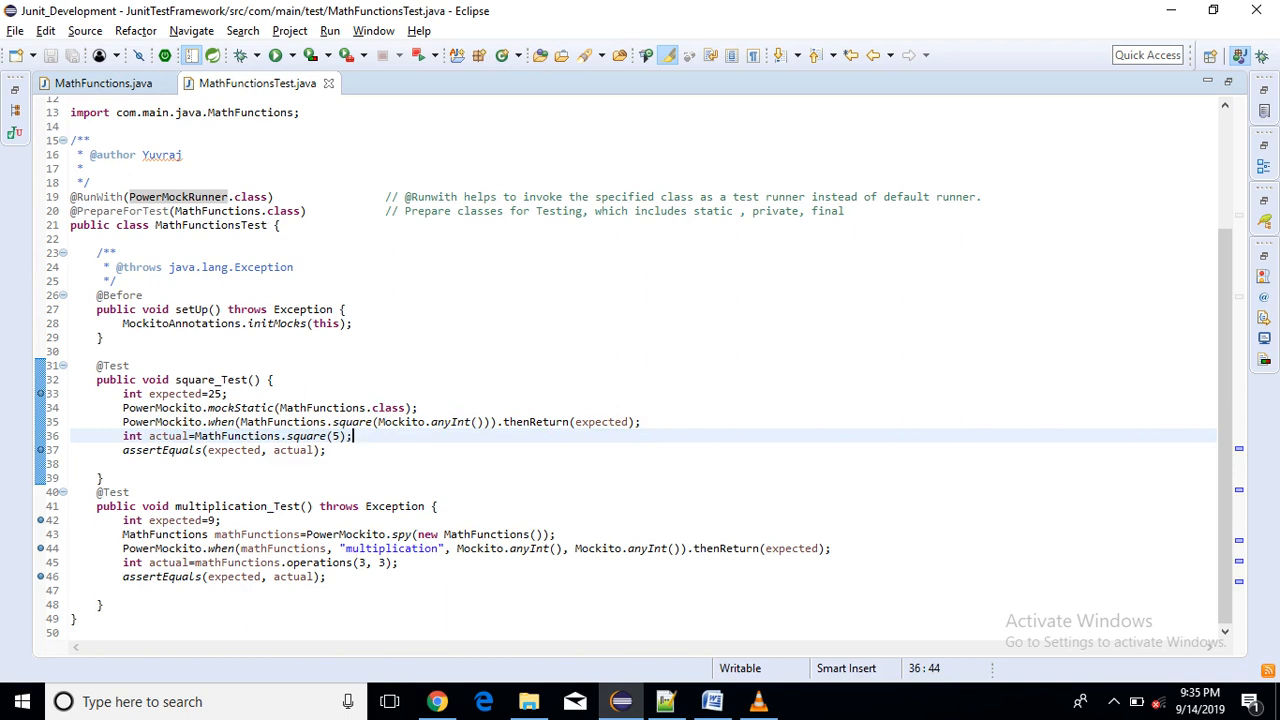
left_click(326, 448)
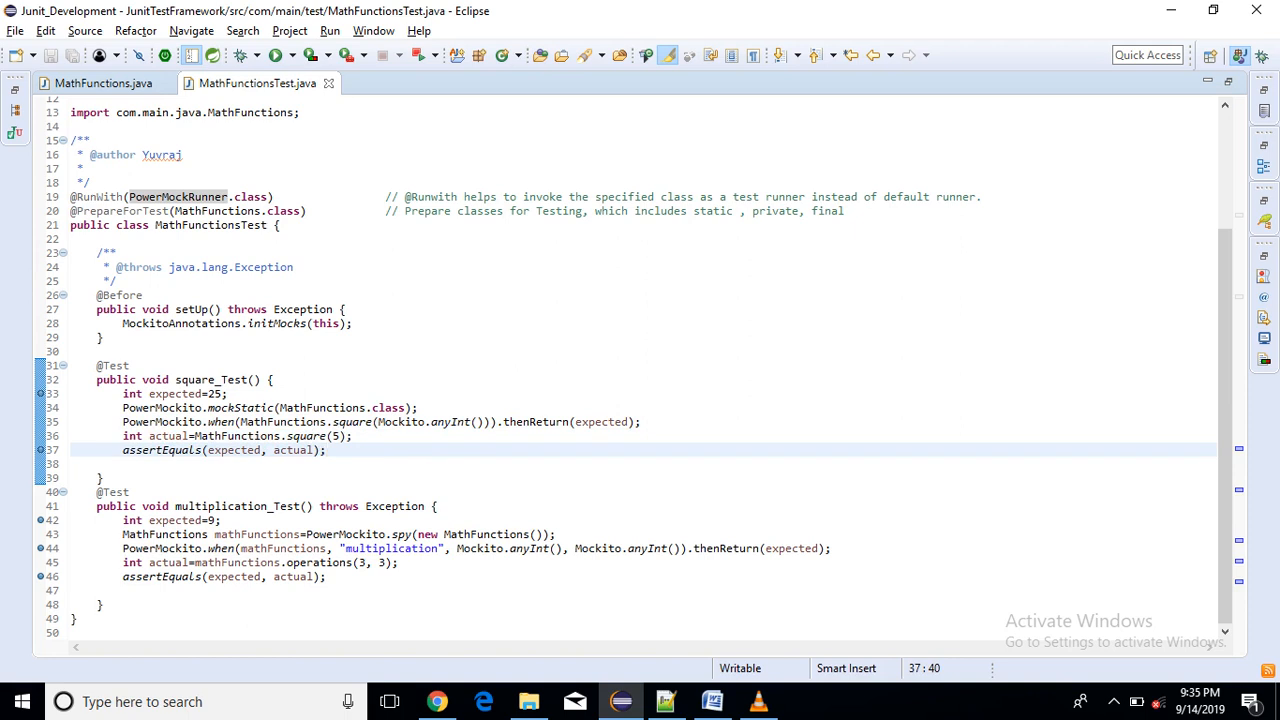
left_click(326, 450)
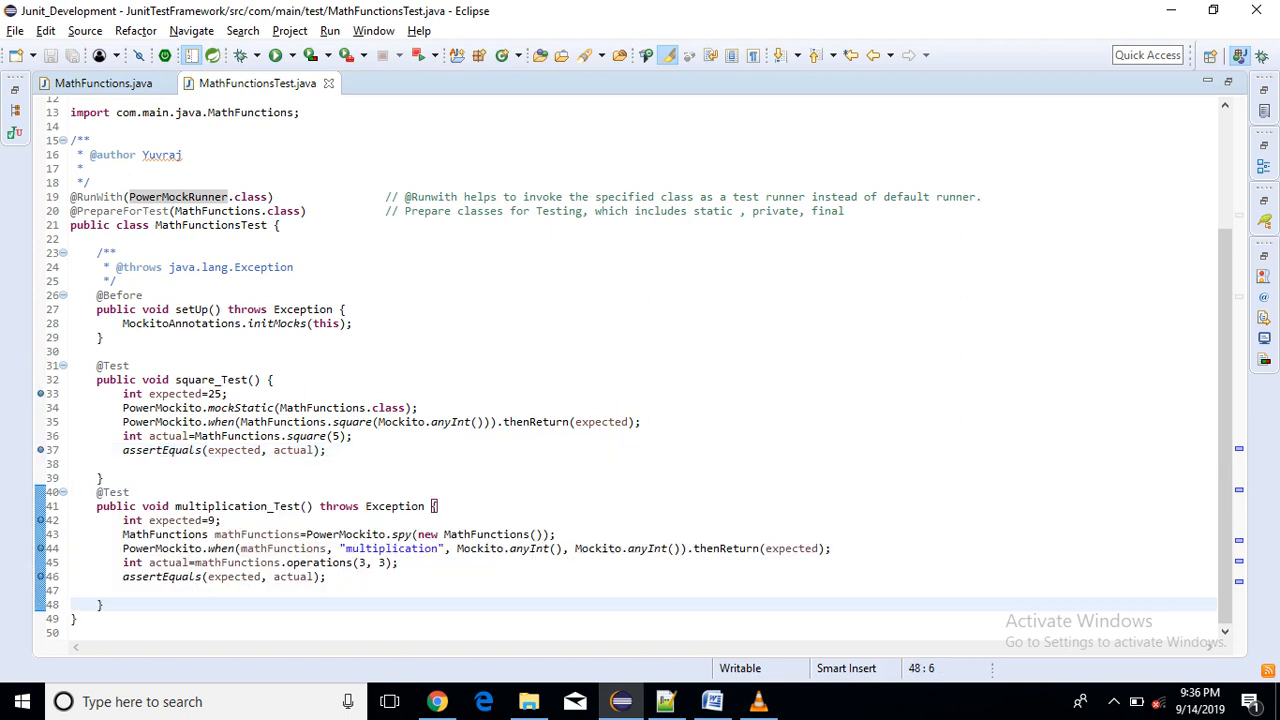
left_click(104, 84)
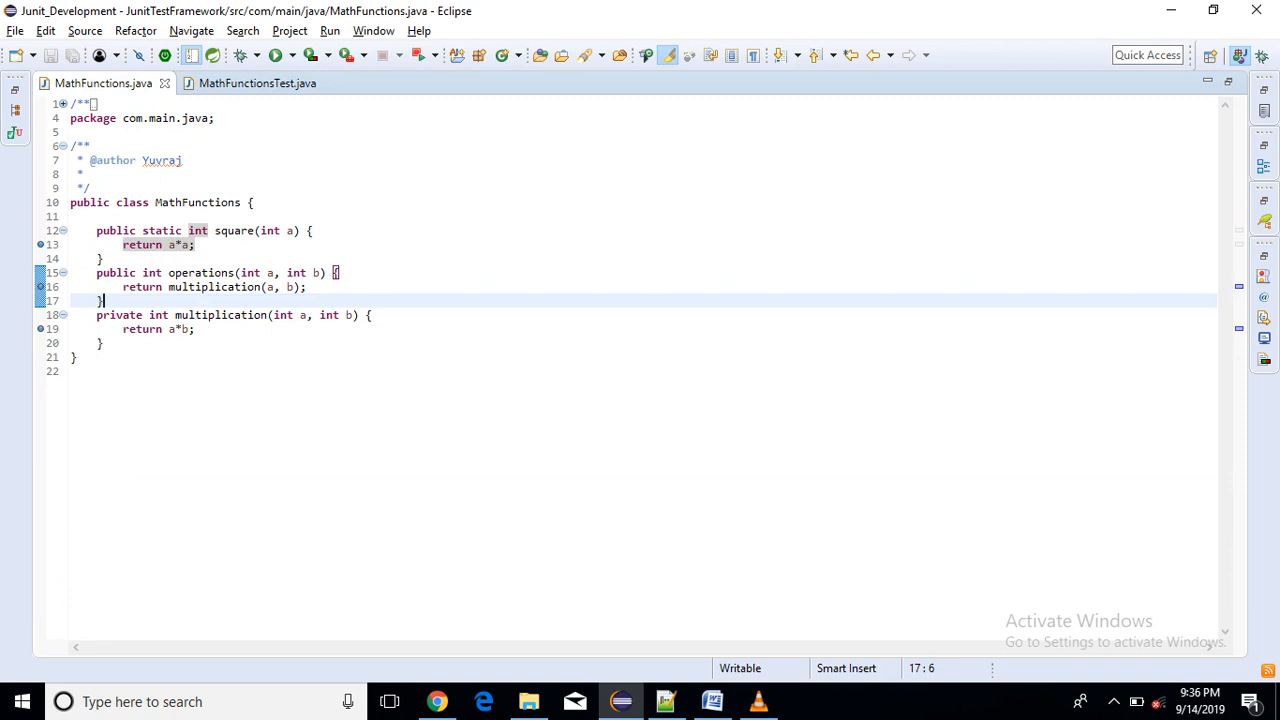
double_click(220, 316)
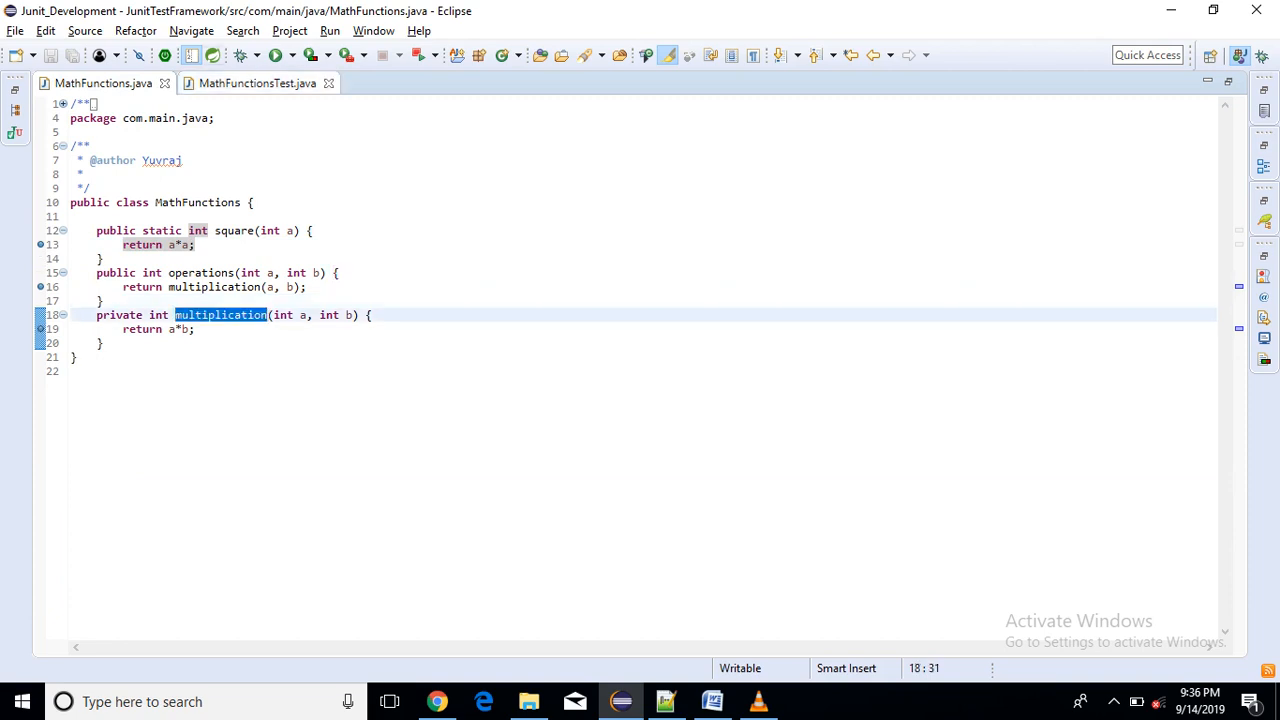
left_click(256, 84)
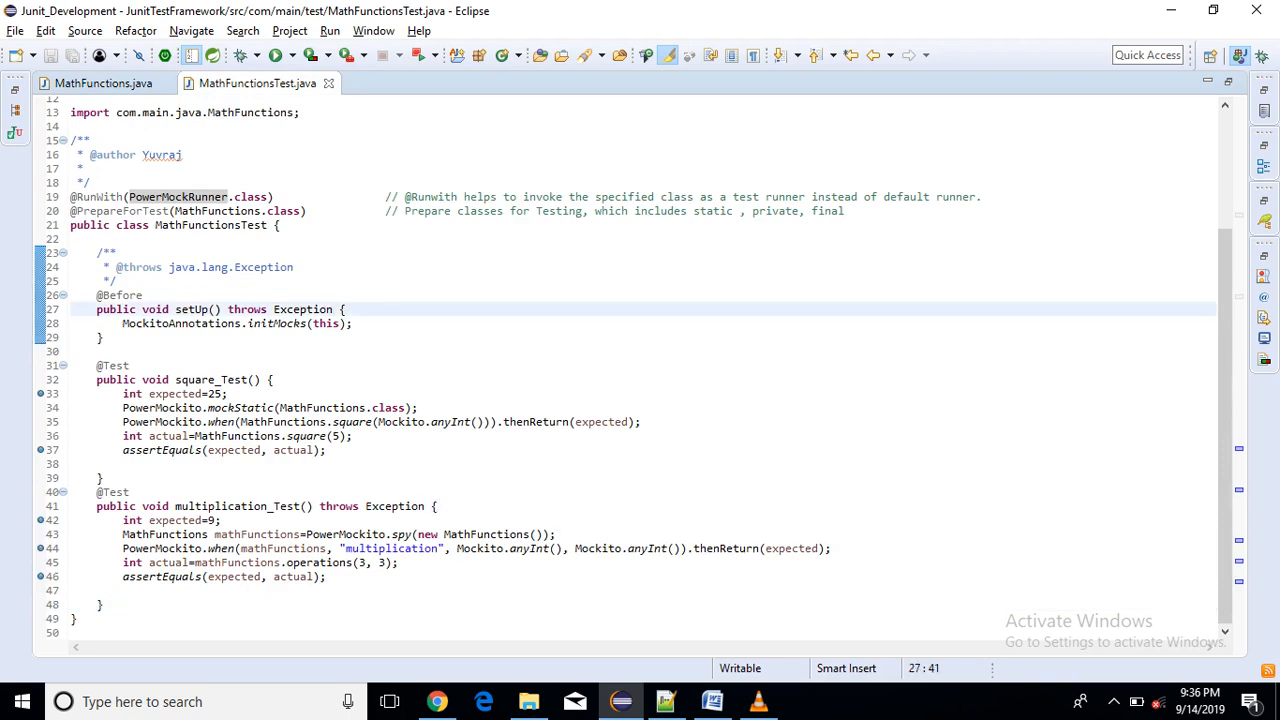
double_click(160, 520)
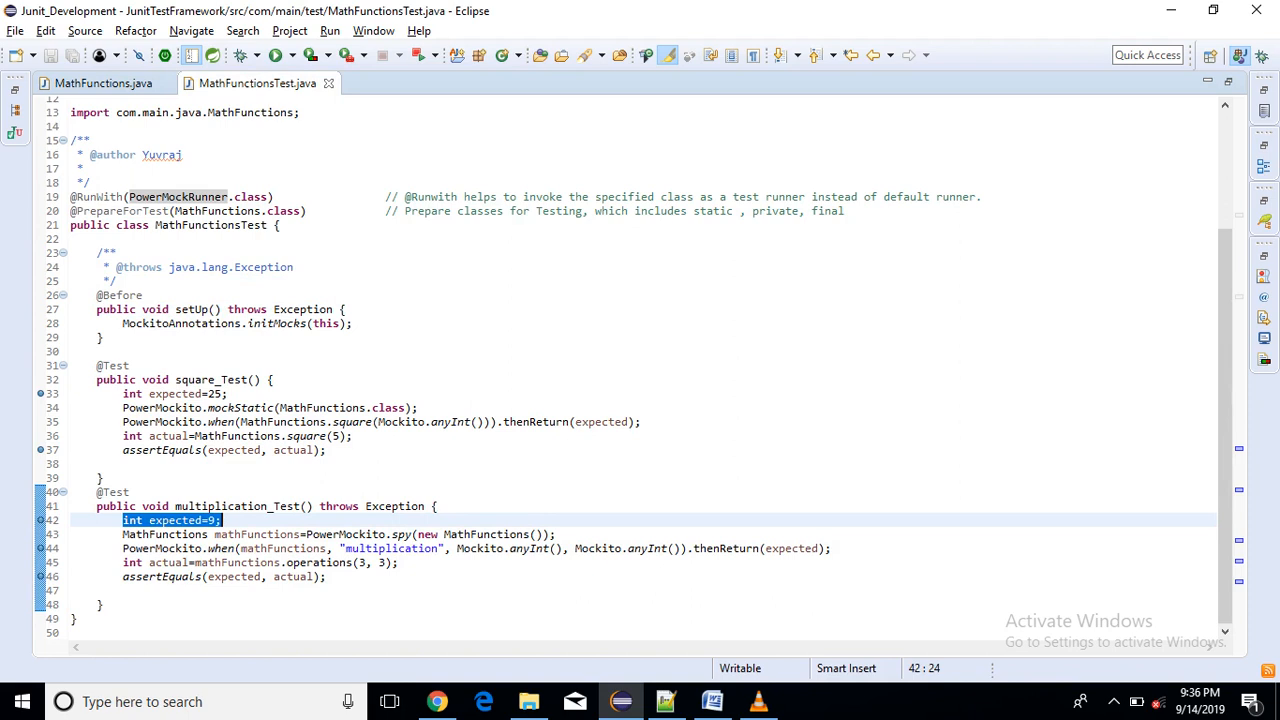
left_click(124, 532)
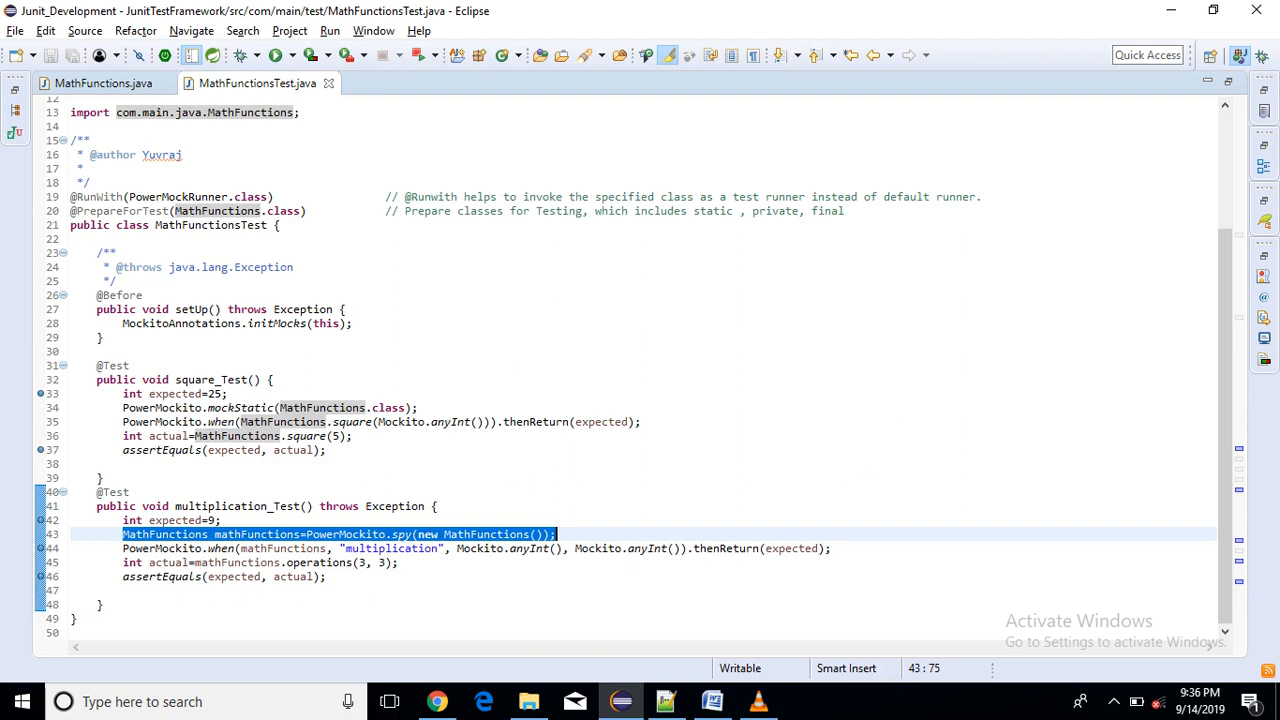
double_click(344, 534)
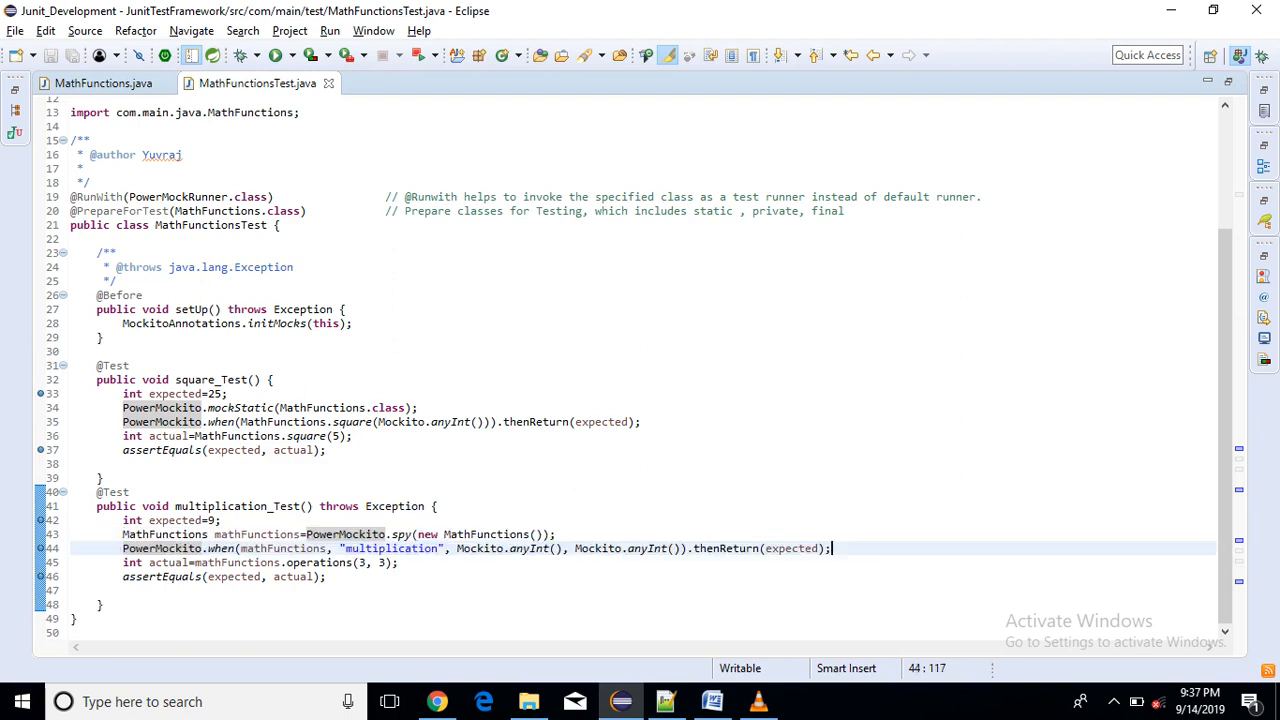
double_click(256, 534)
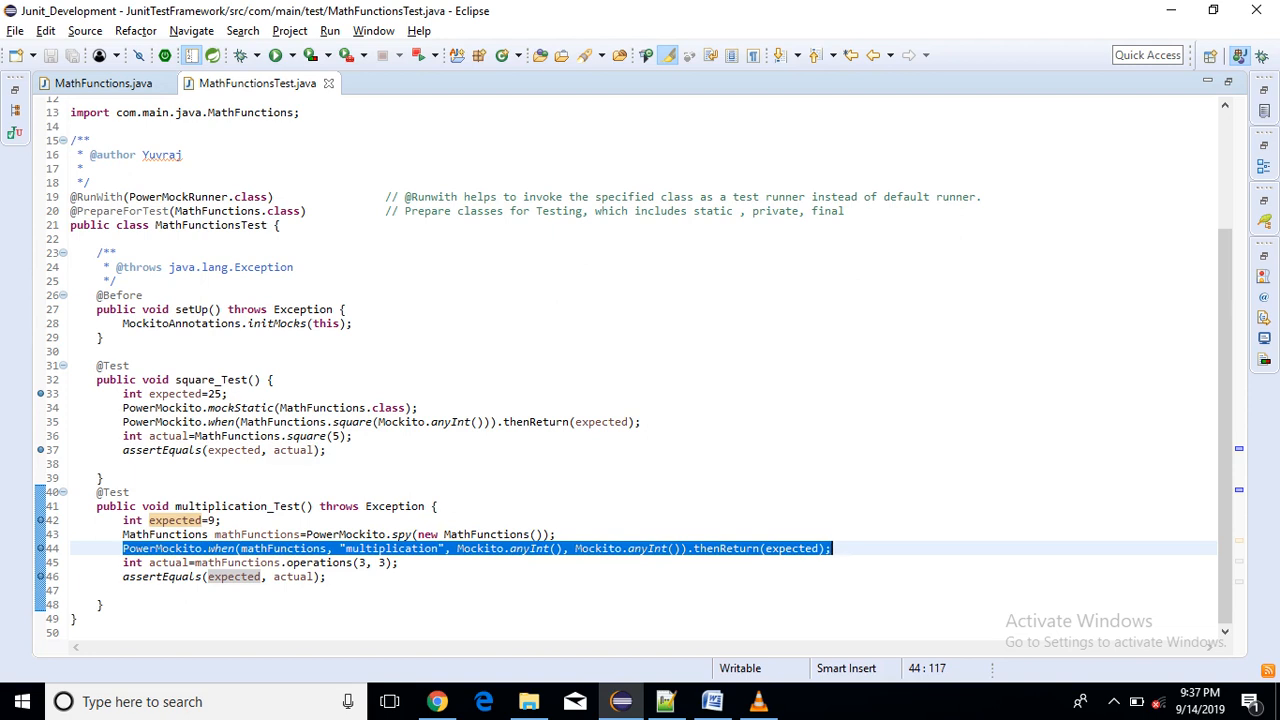
left_click(104, 84)
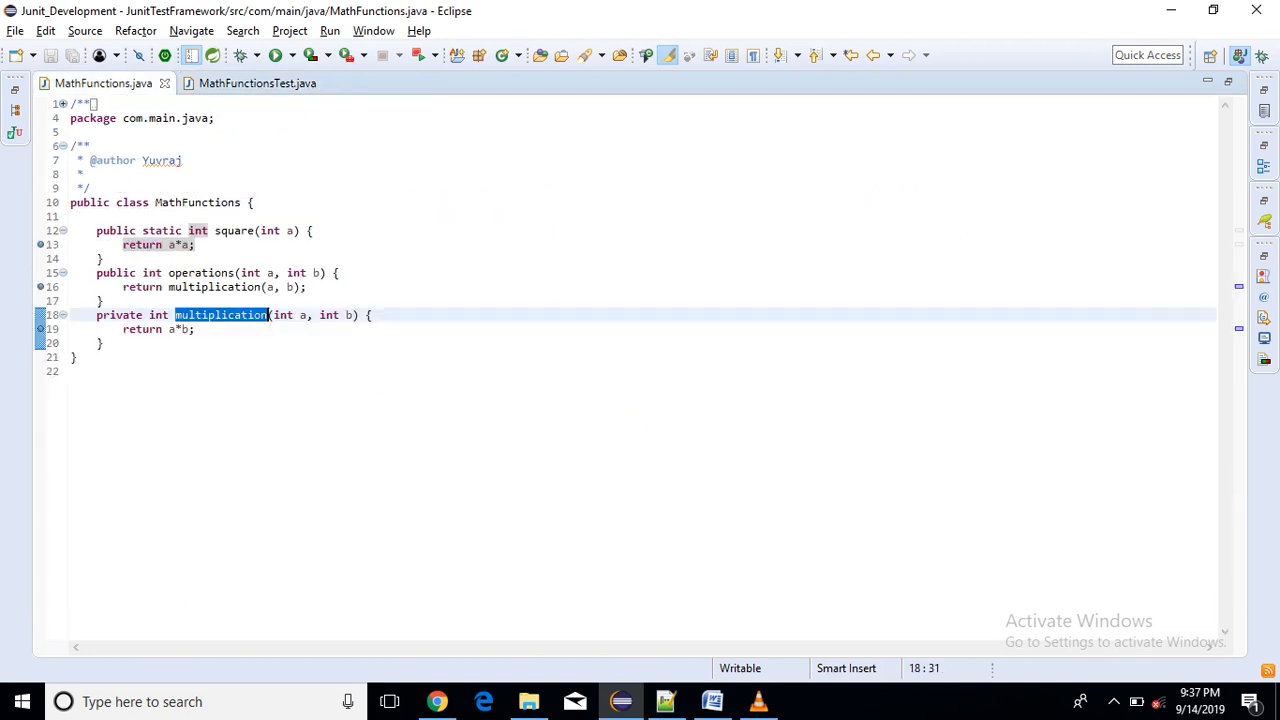
left_click(256, 84)
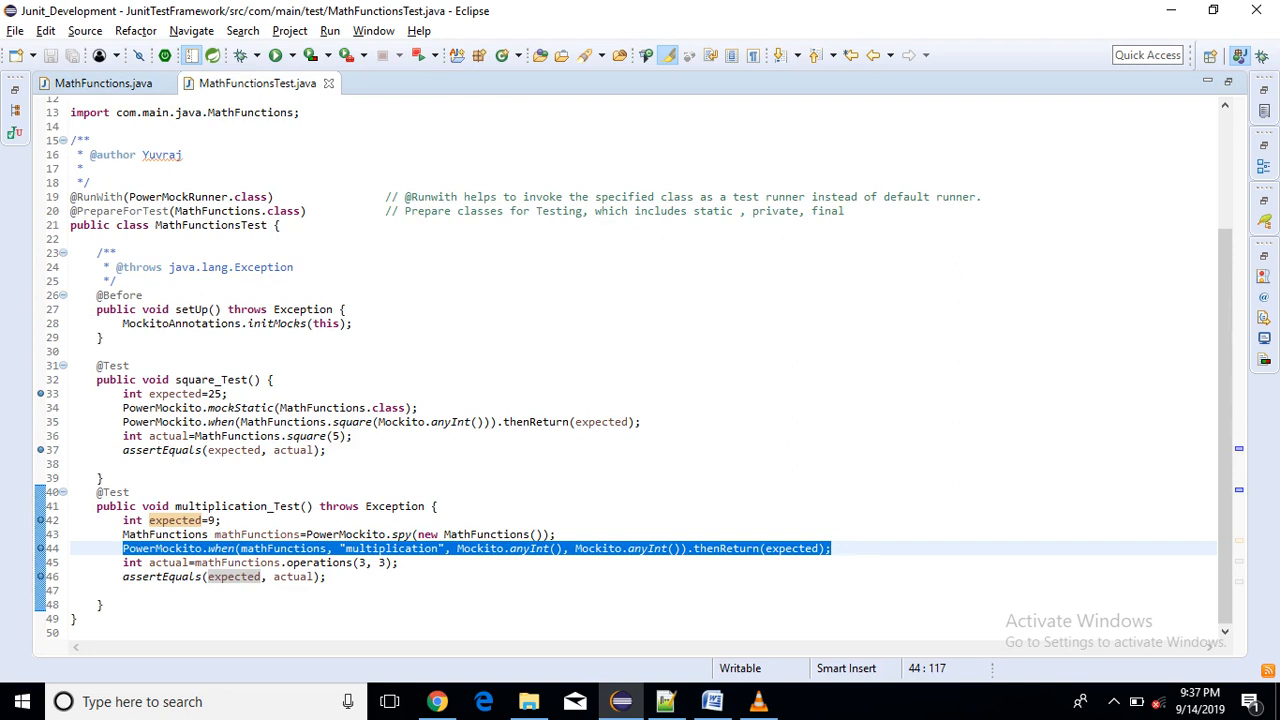
double_click(390, 548)
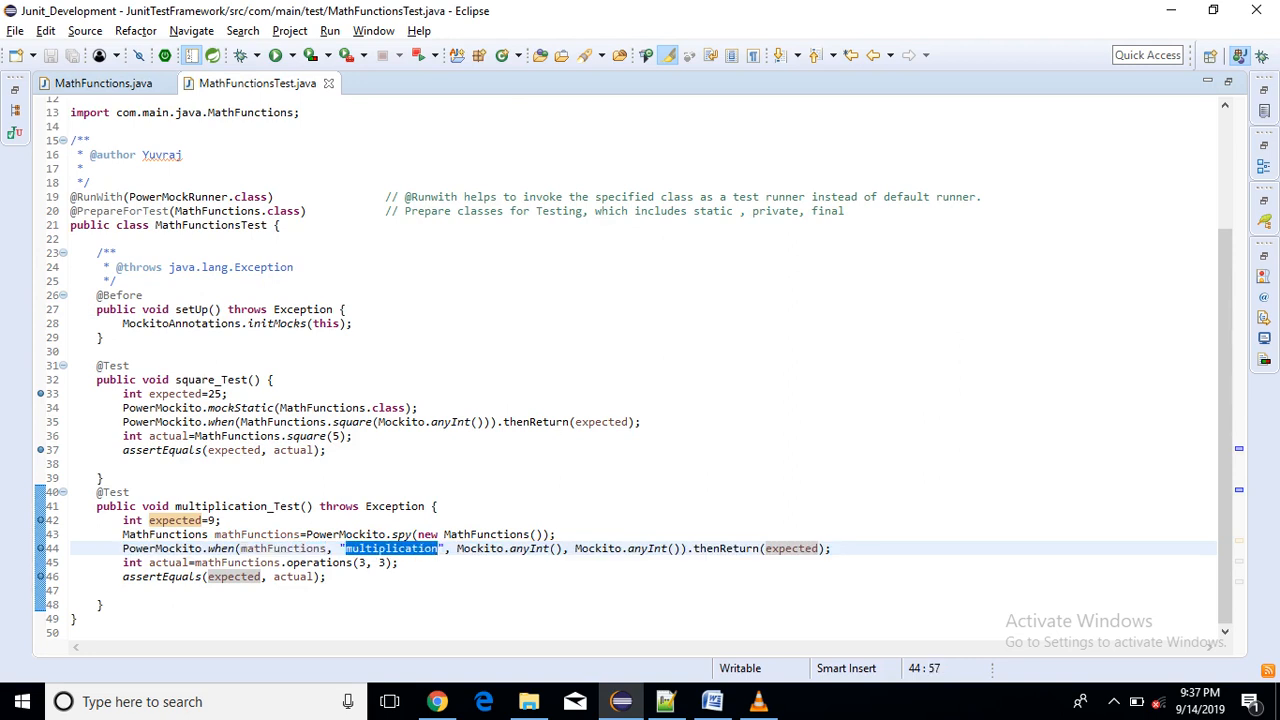
left_click(104, 84)
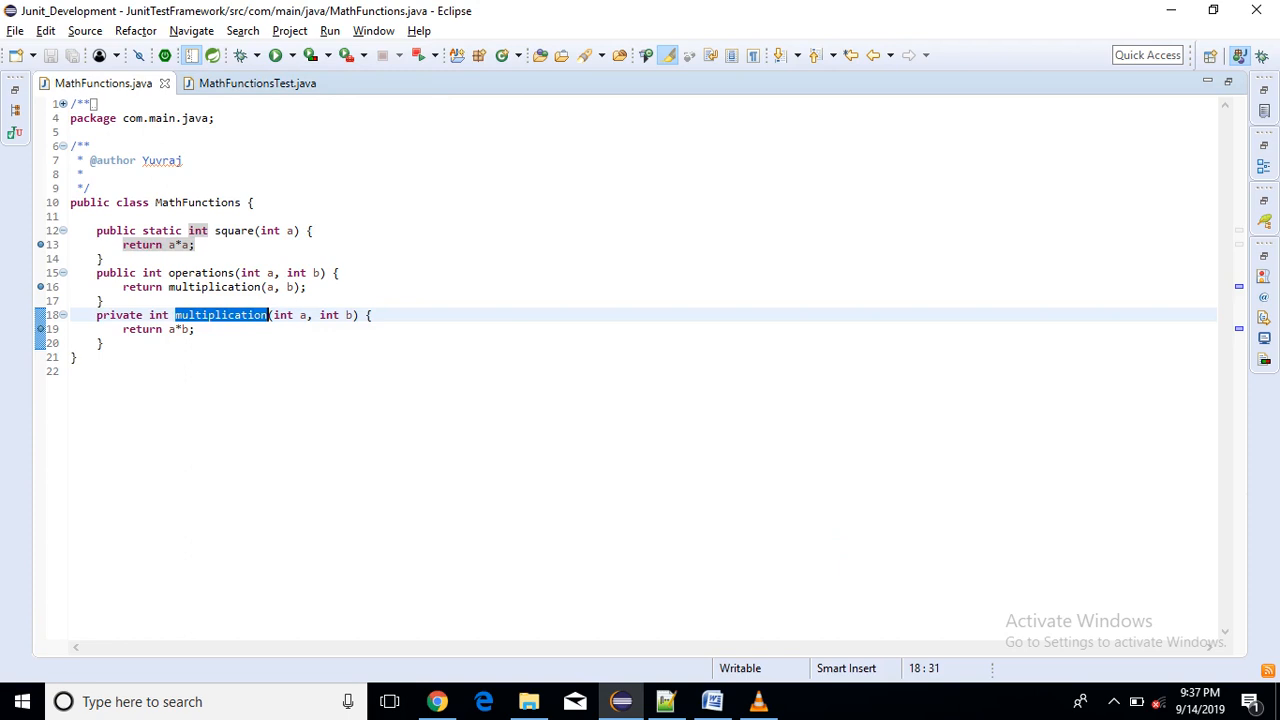
mouse_move(256, 84)
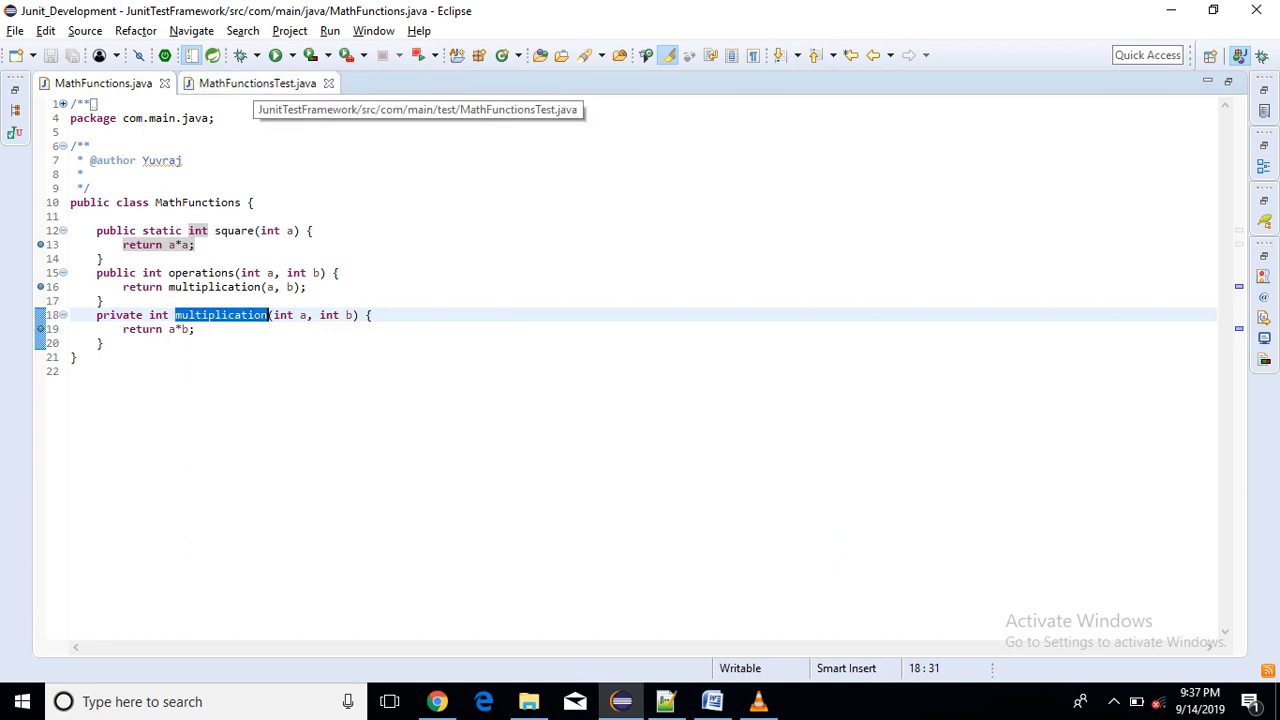
left_click(256, 84)
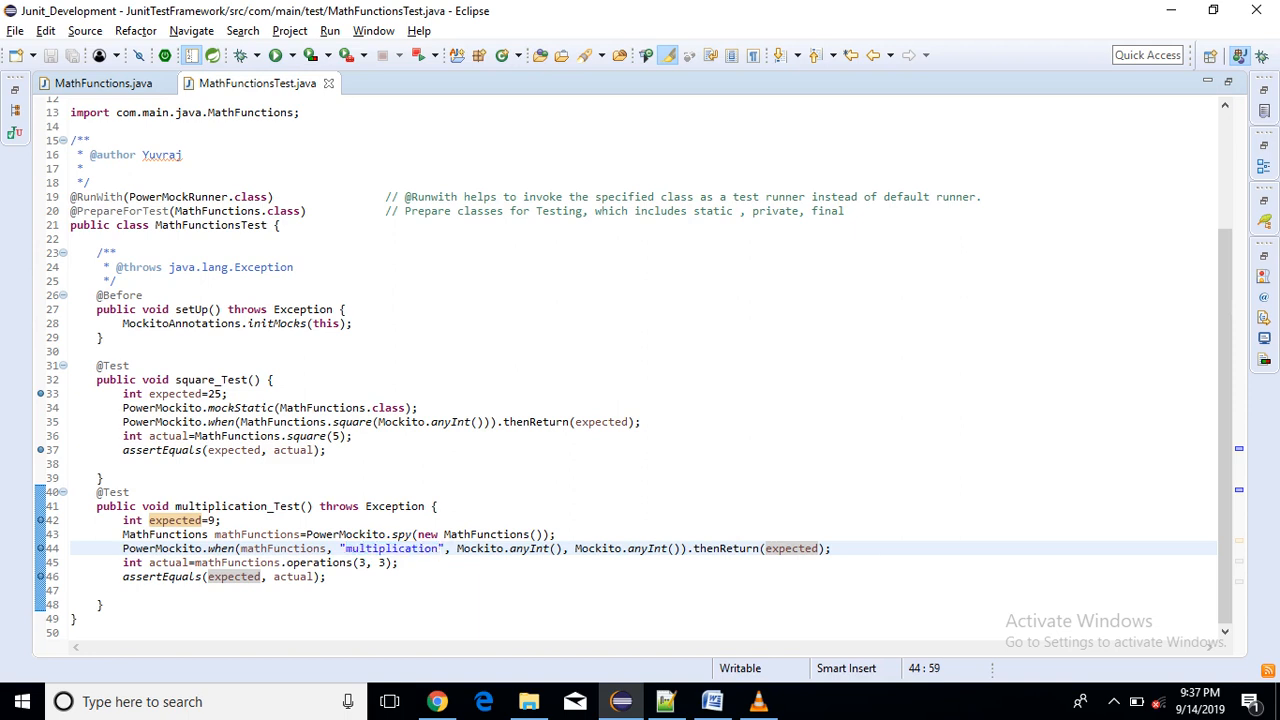
left_click_drag(456, 548, 676, 548)
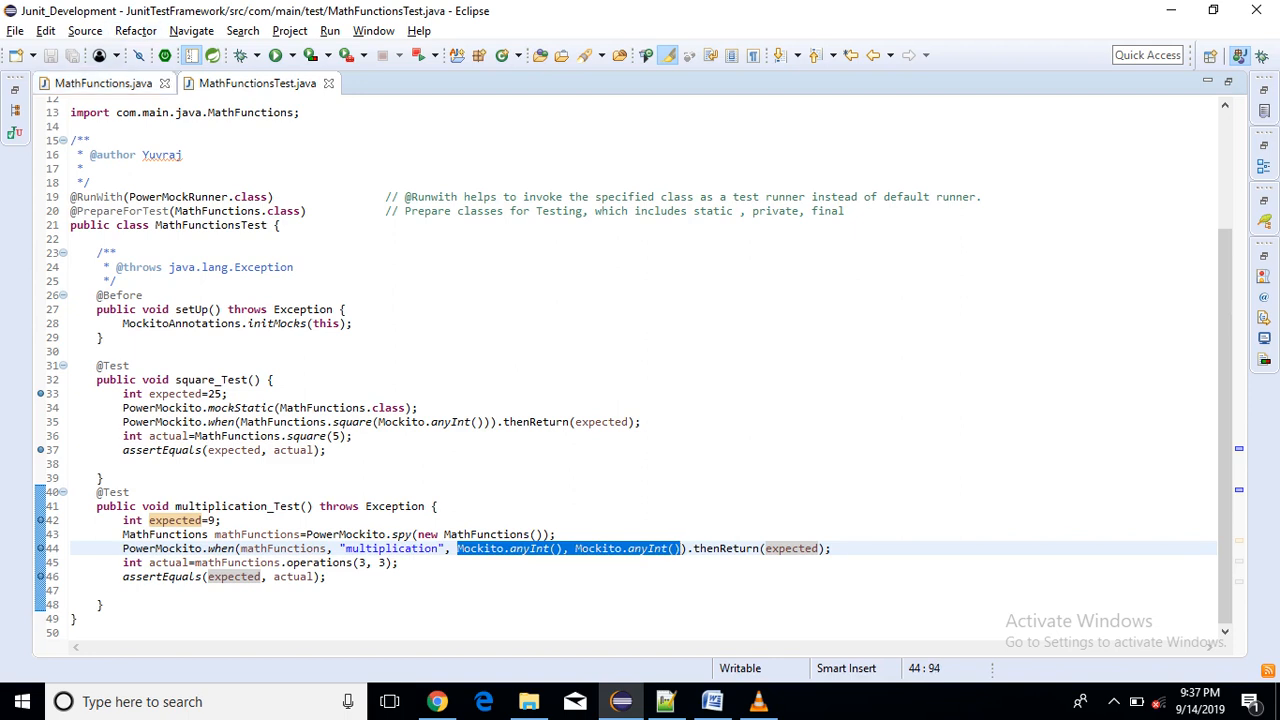
left_click(104, 84)
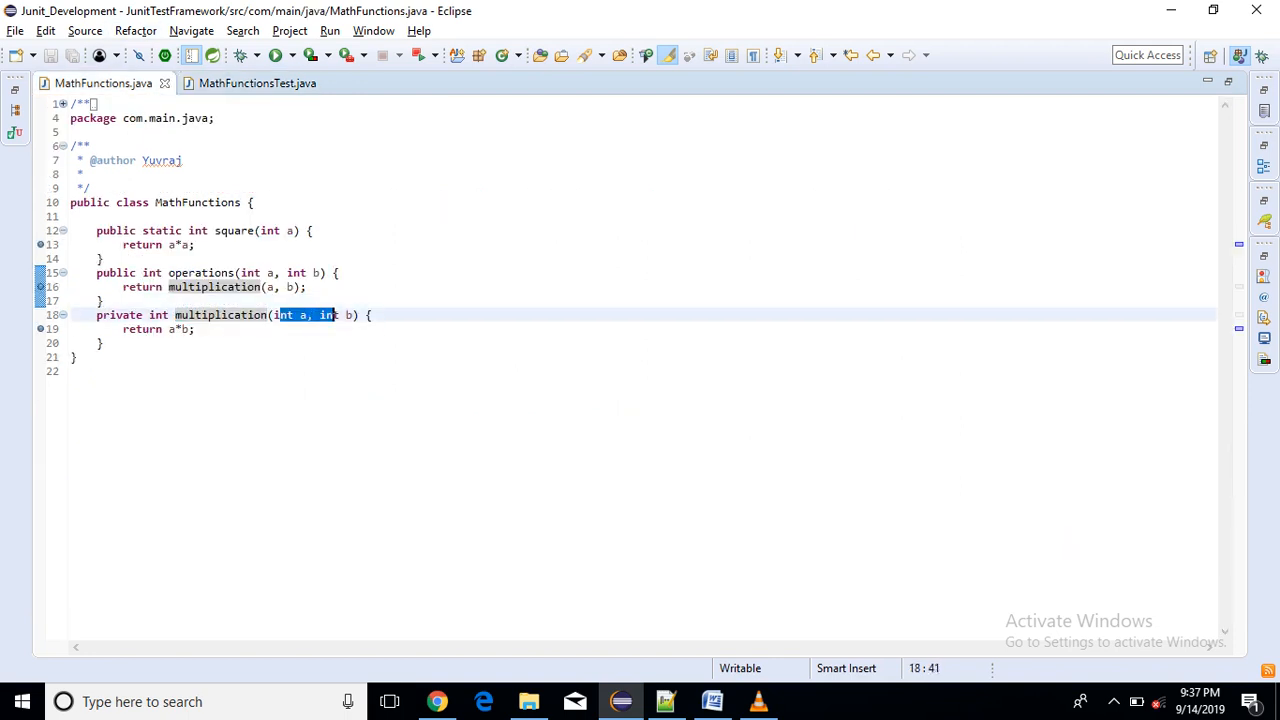
left_click(256, 84)
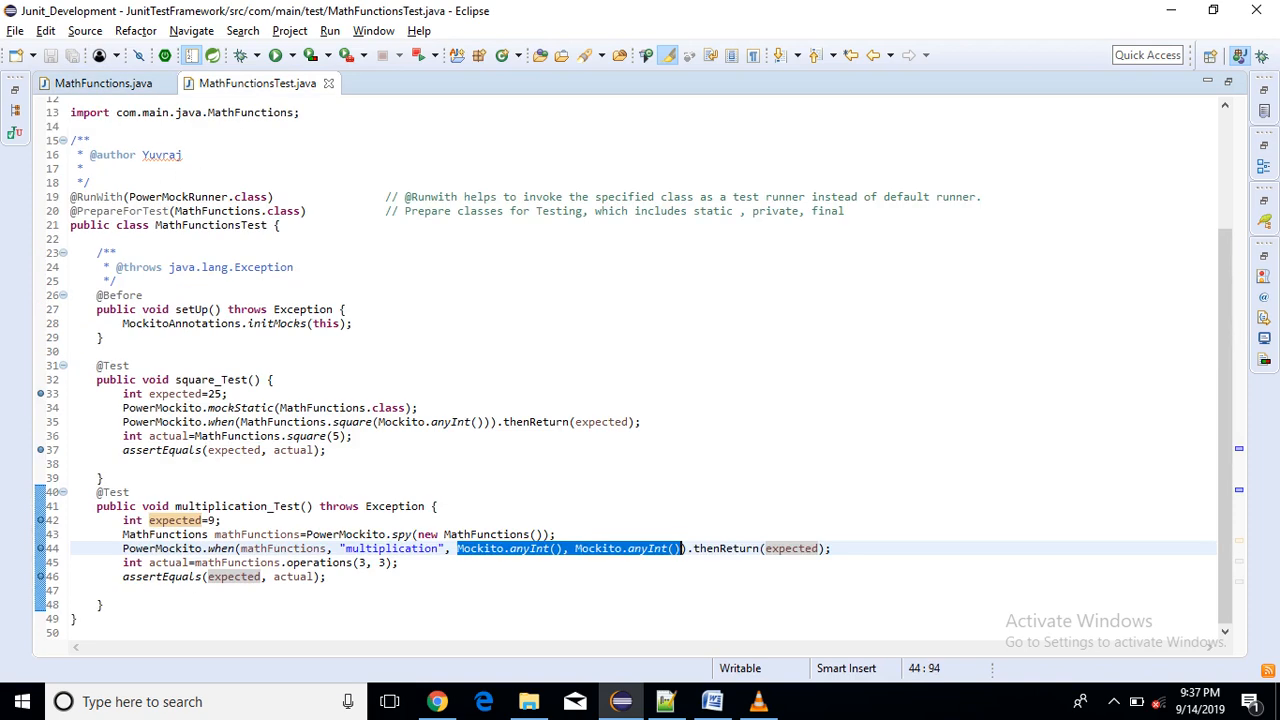
left_click(576, 548)
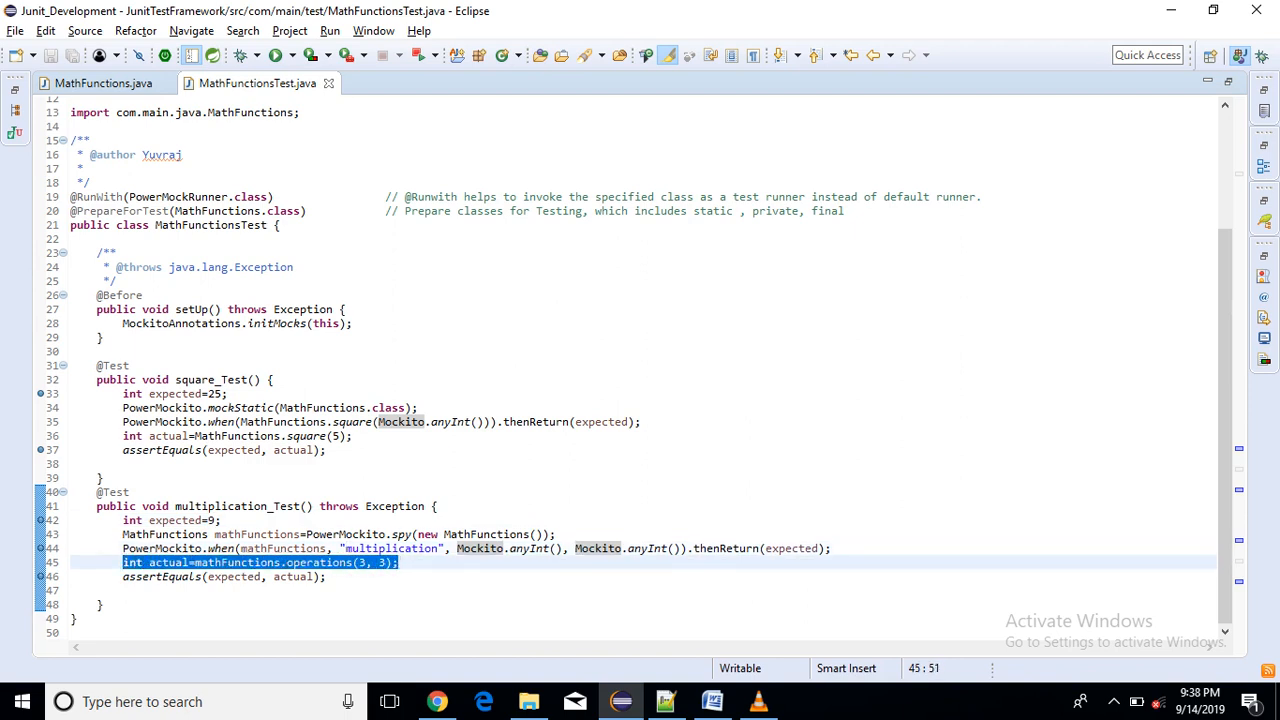
double_click(320, 562)
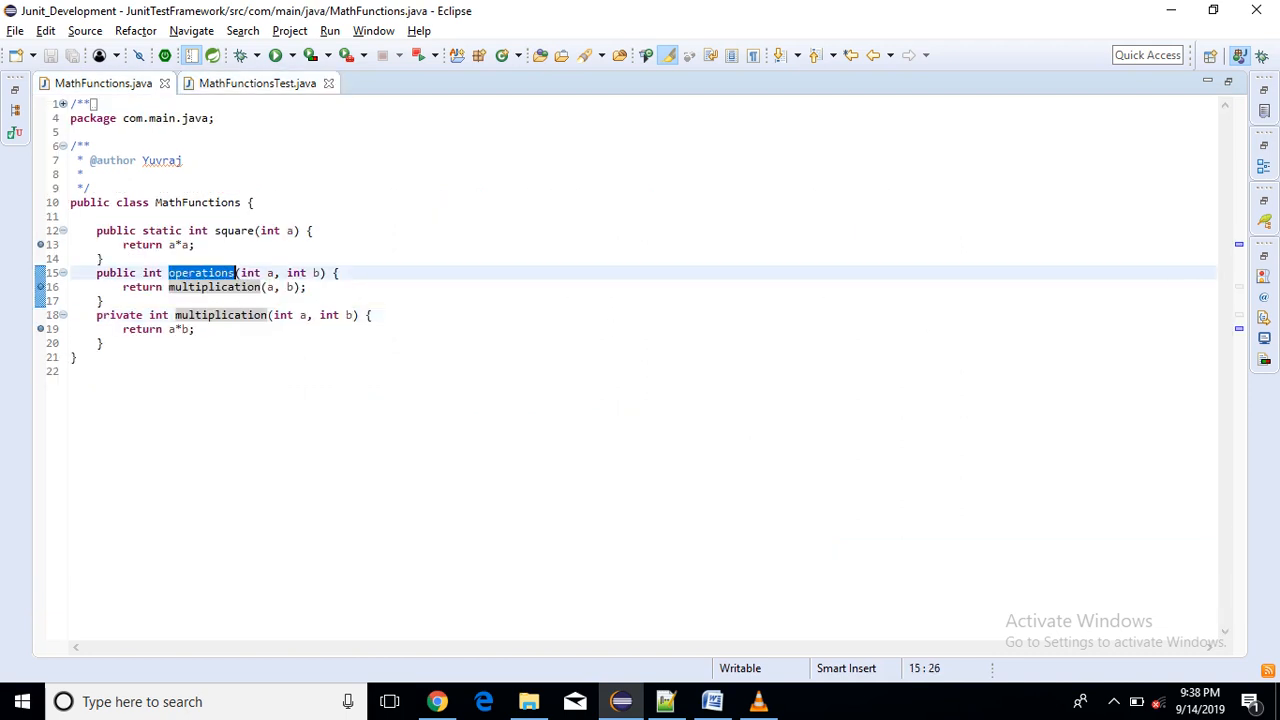
left_click(256, 84)
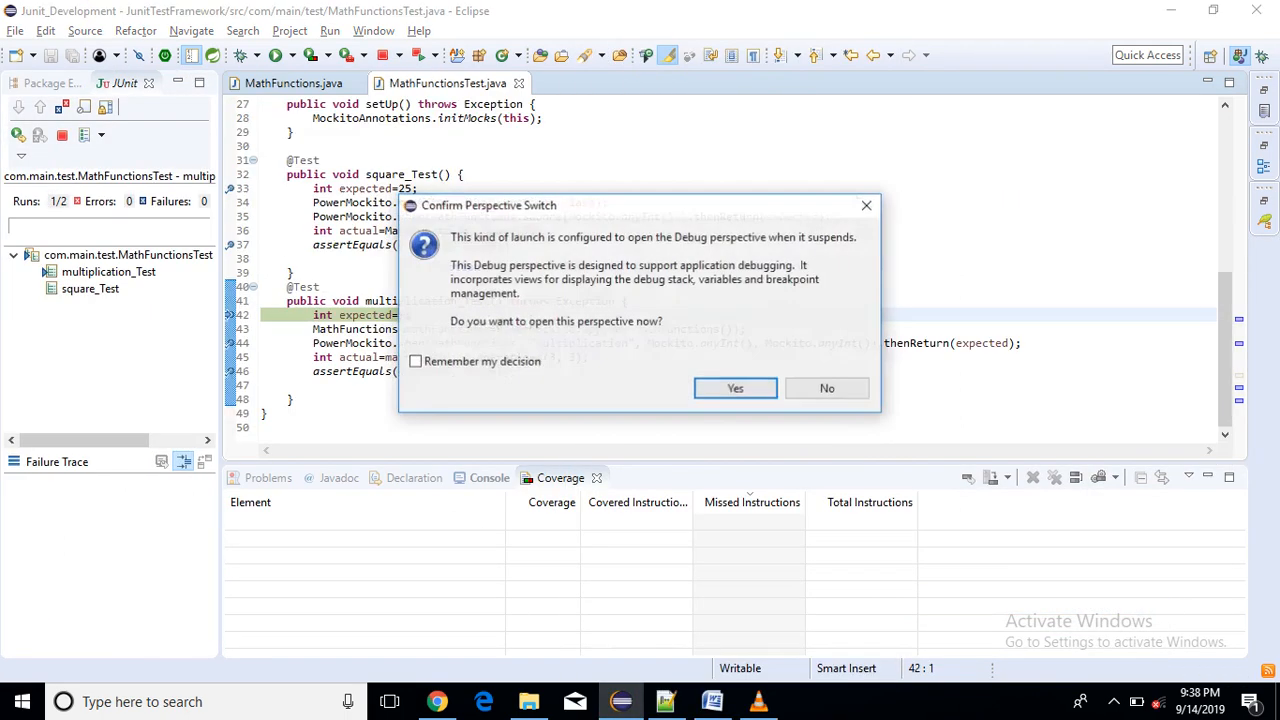
- Accept the Debug perspective switch, continue from the operations breakpoint to the assertion, and resume to completion
left_click(736, 388)
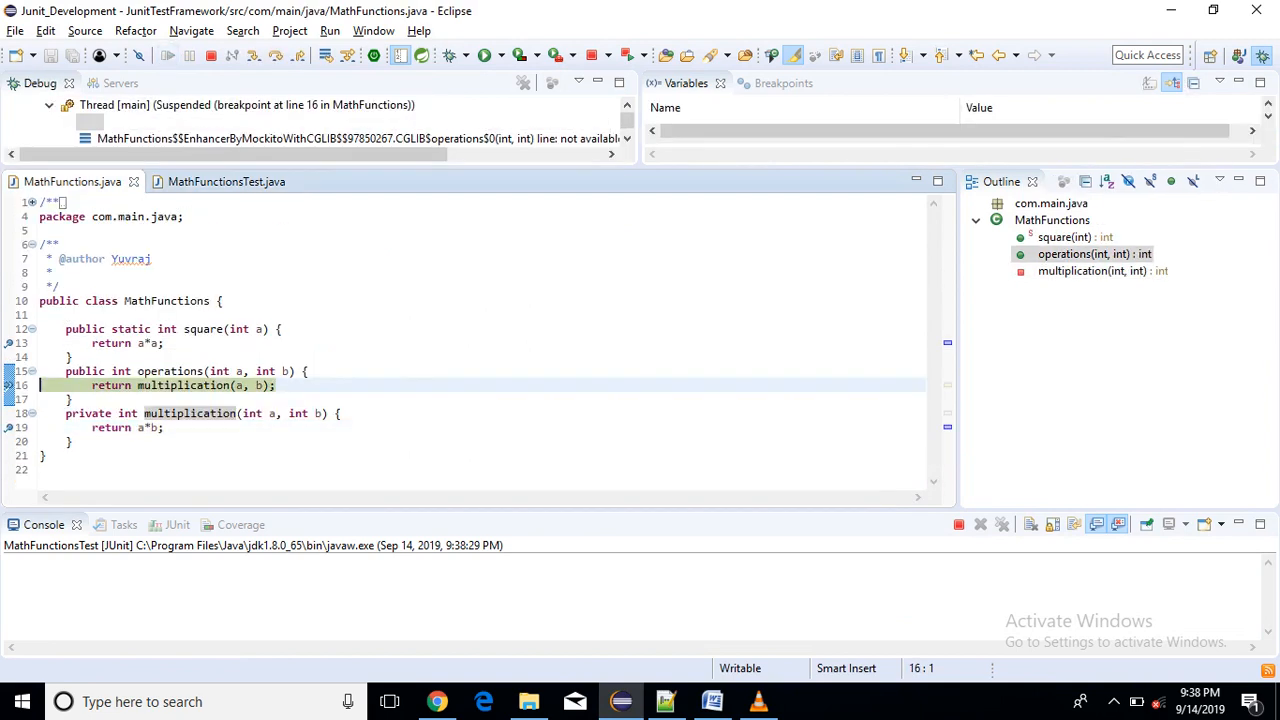
left_click(224, 180)
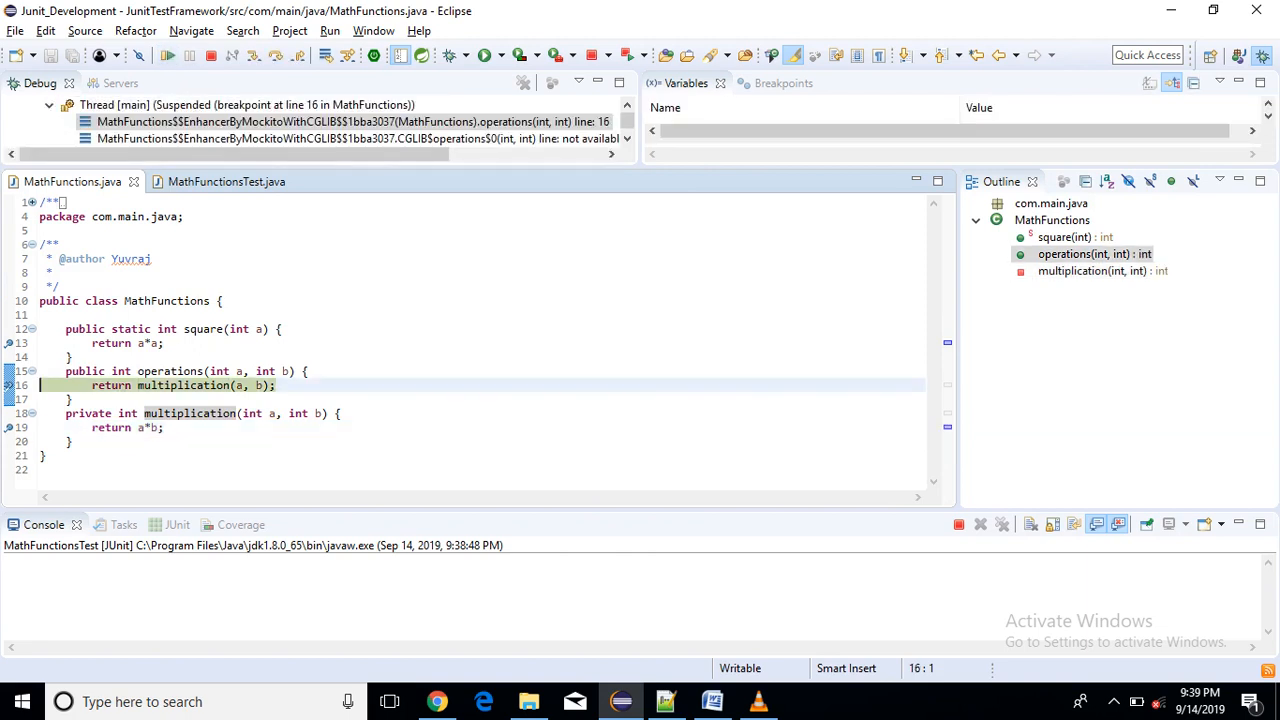
mouse_move(168, 56)
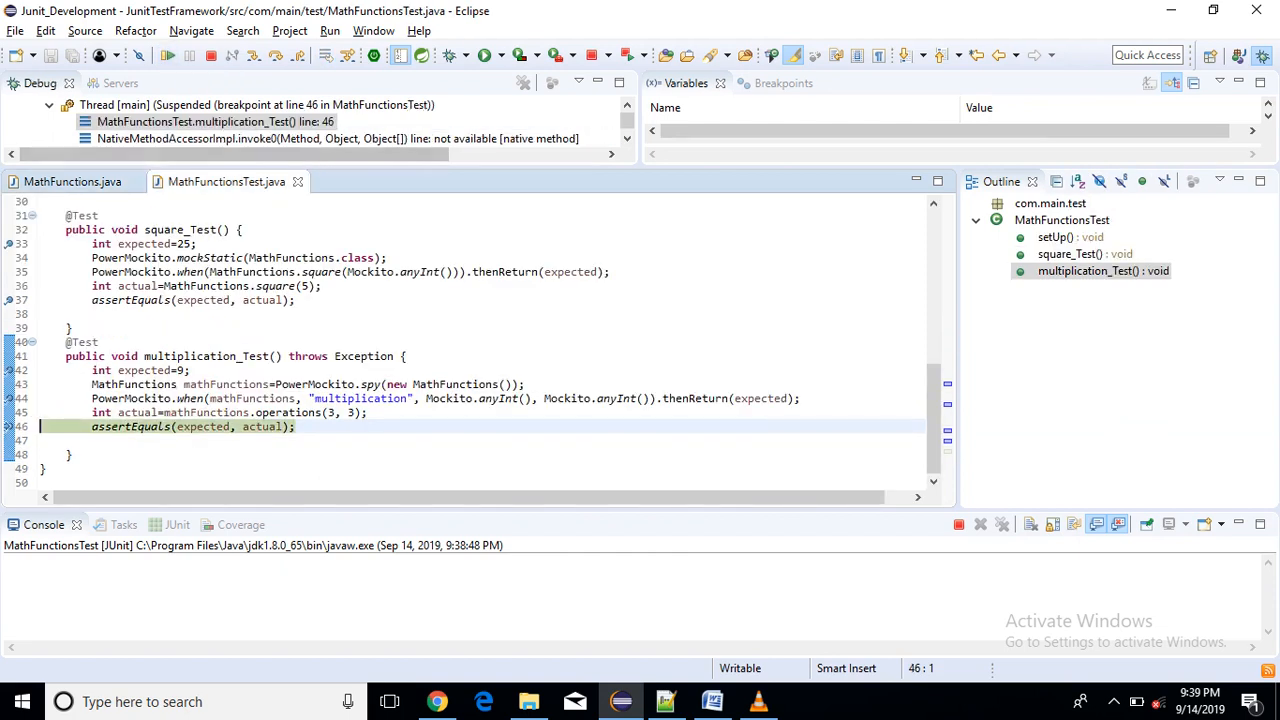
mouse_move(72, 180)
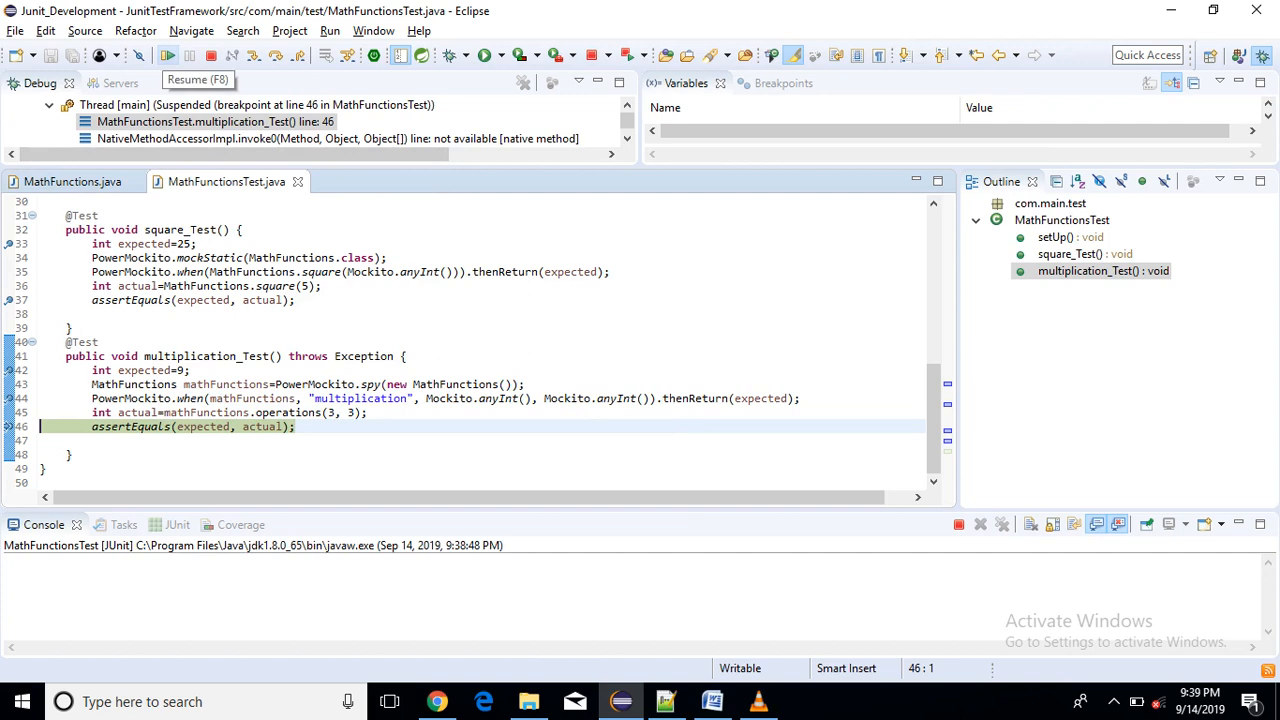
left_click(168, 56)
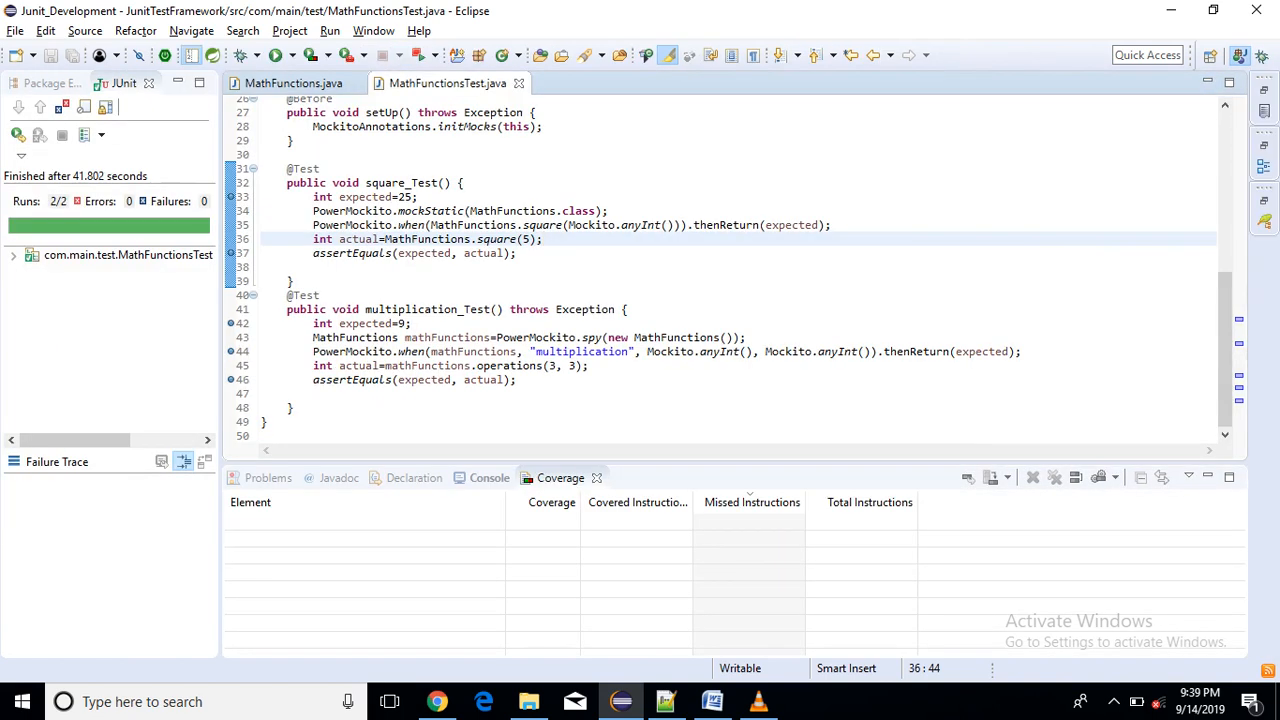
- Show the MathFunctions source and close the JUnit results view, leaving the project tree and test class
left_click(292, 84)
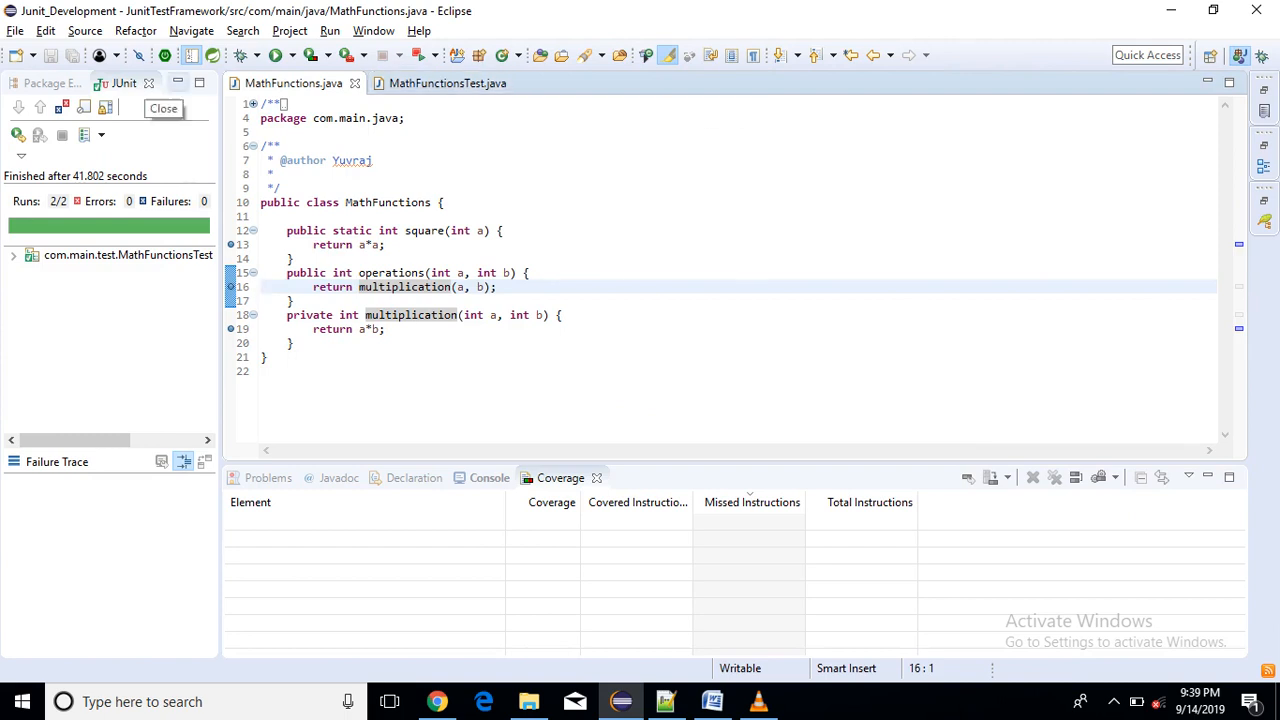
left_click(448, 84)
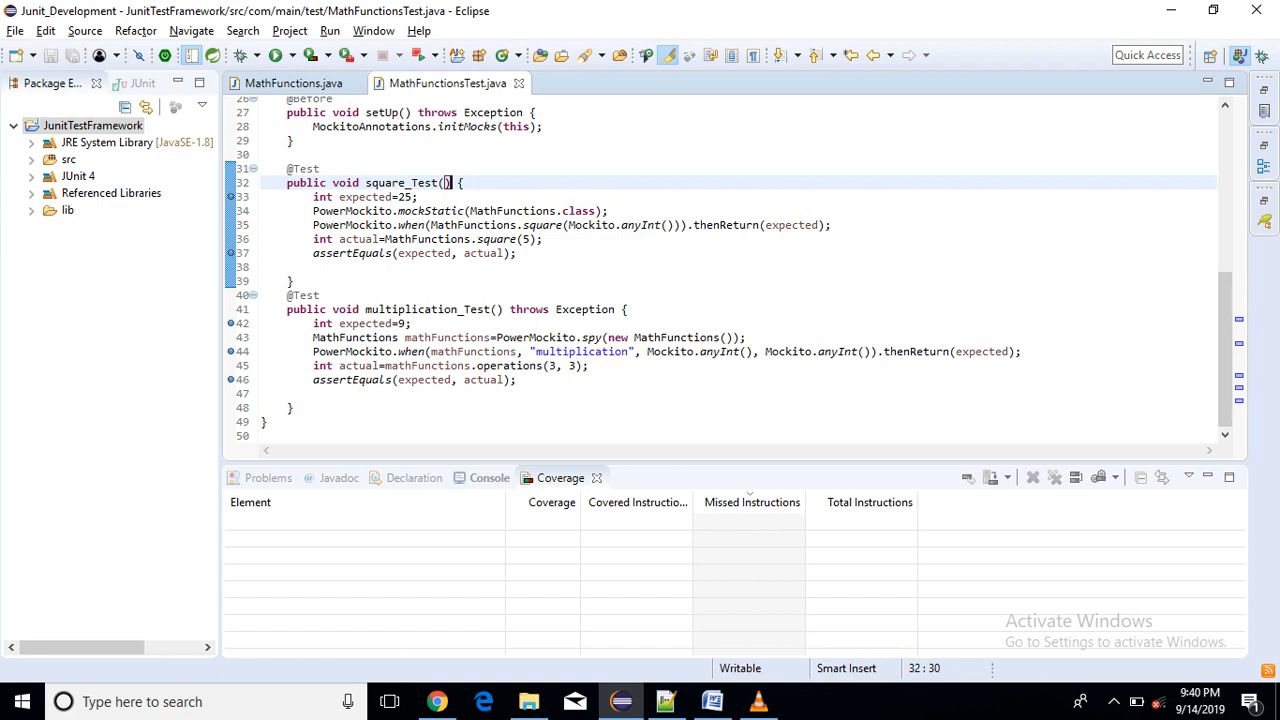
- Run the tests with Coverage As > JUnit Test, inspect 0% coverage in both files, then remove all coverage sessions
right_click(444, 184)
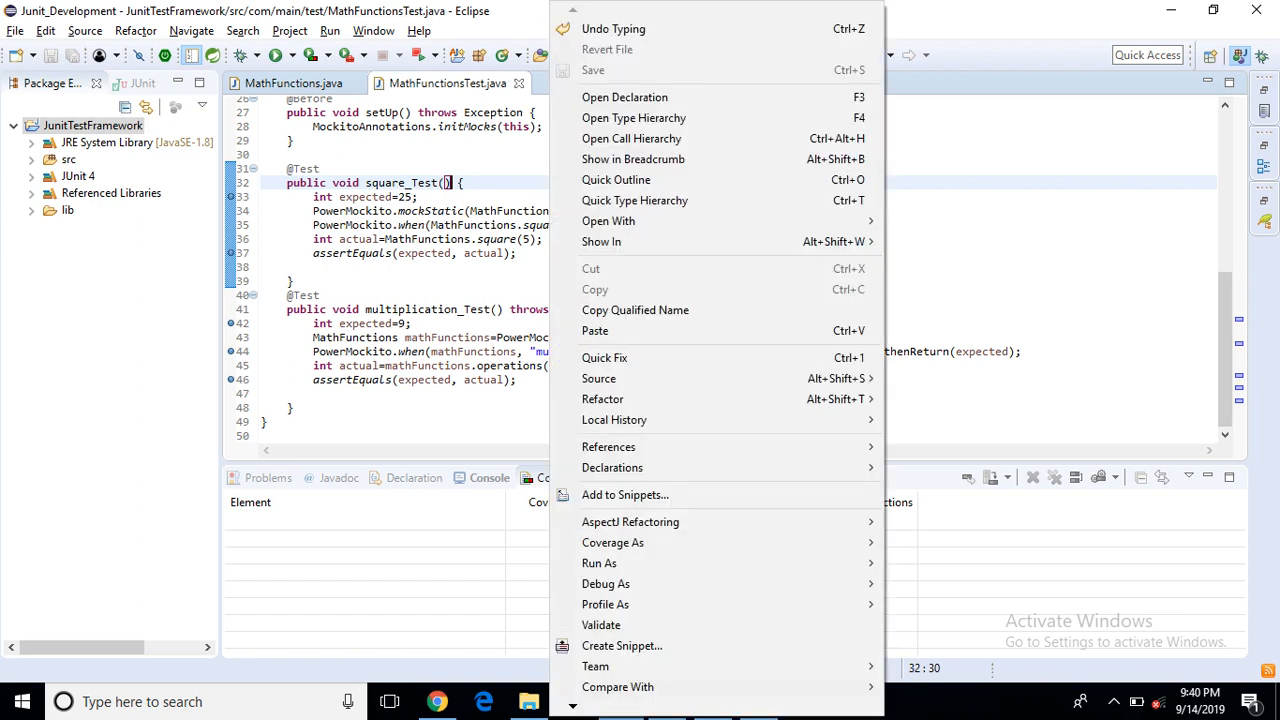
mouse_move(624, 496)
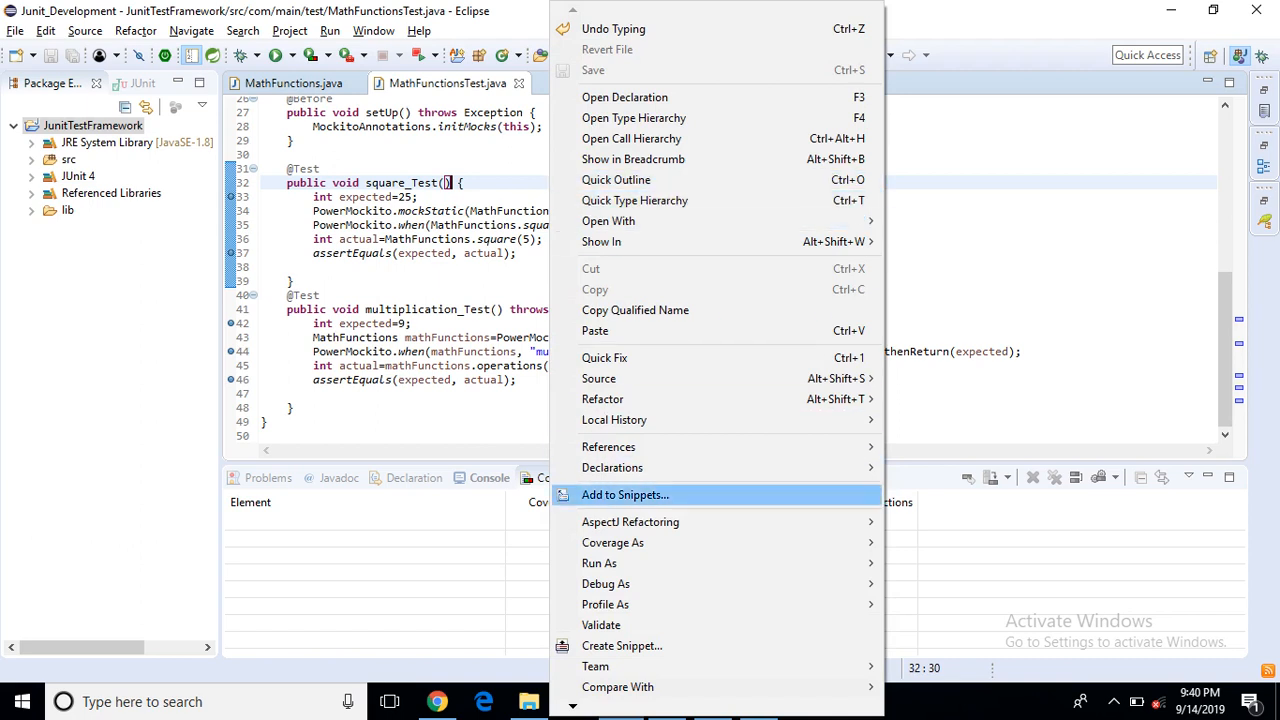
mouse_move(612, 542)
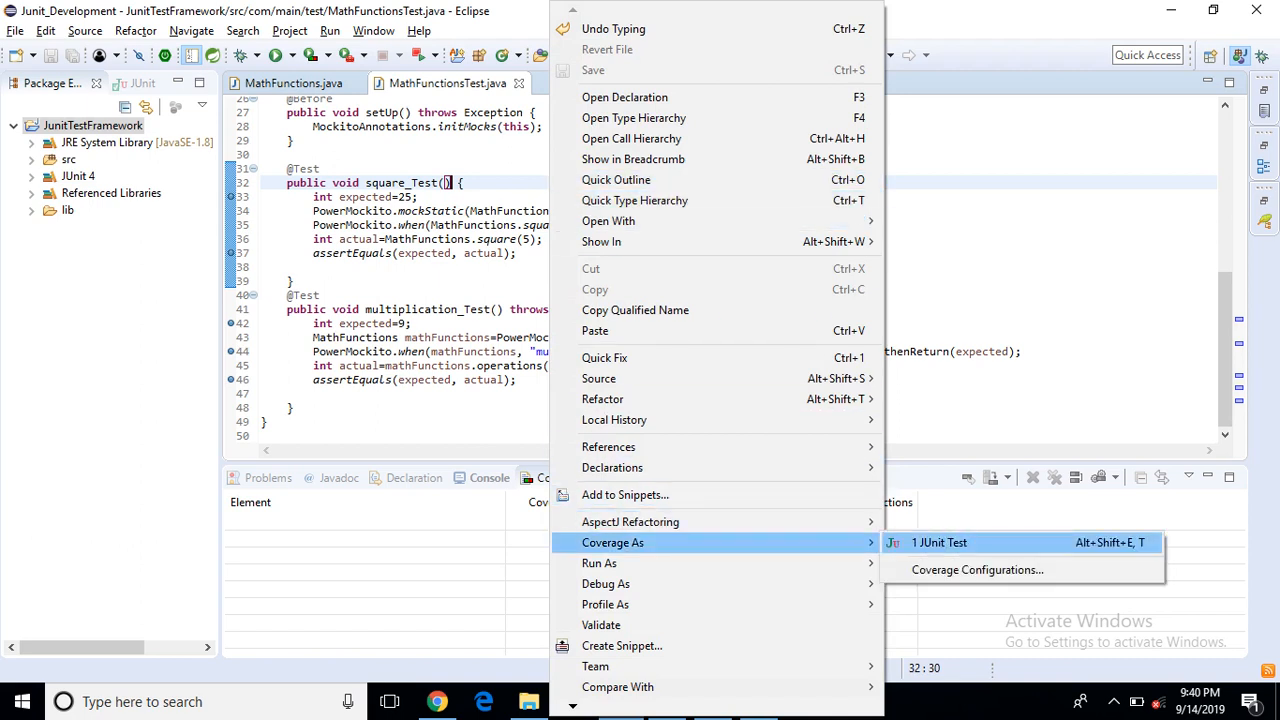
left_click(938, 542)
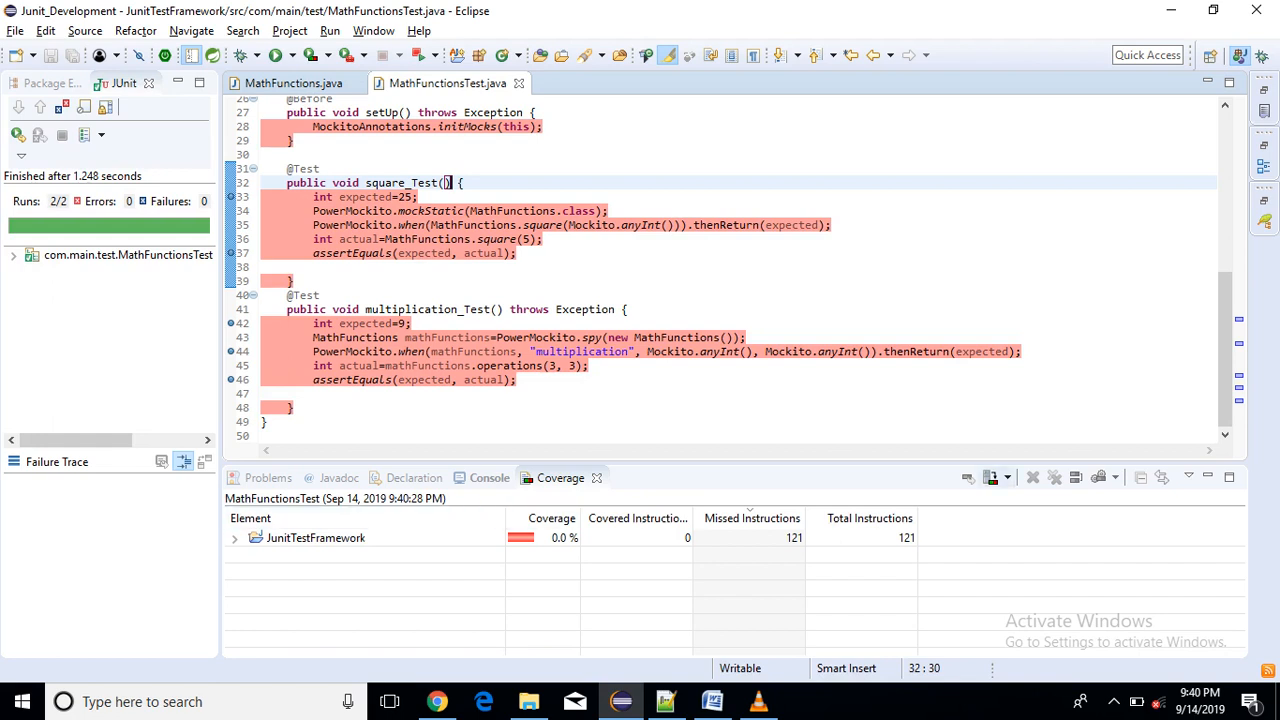
left_click(292, 84)
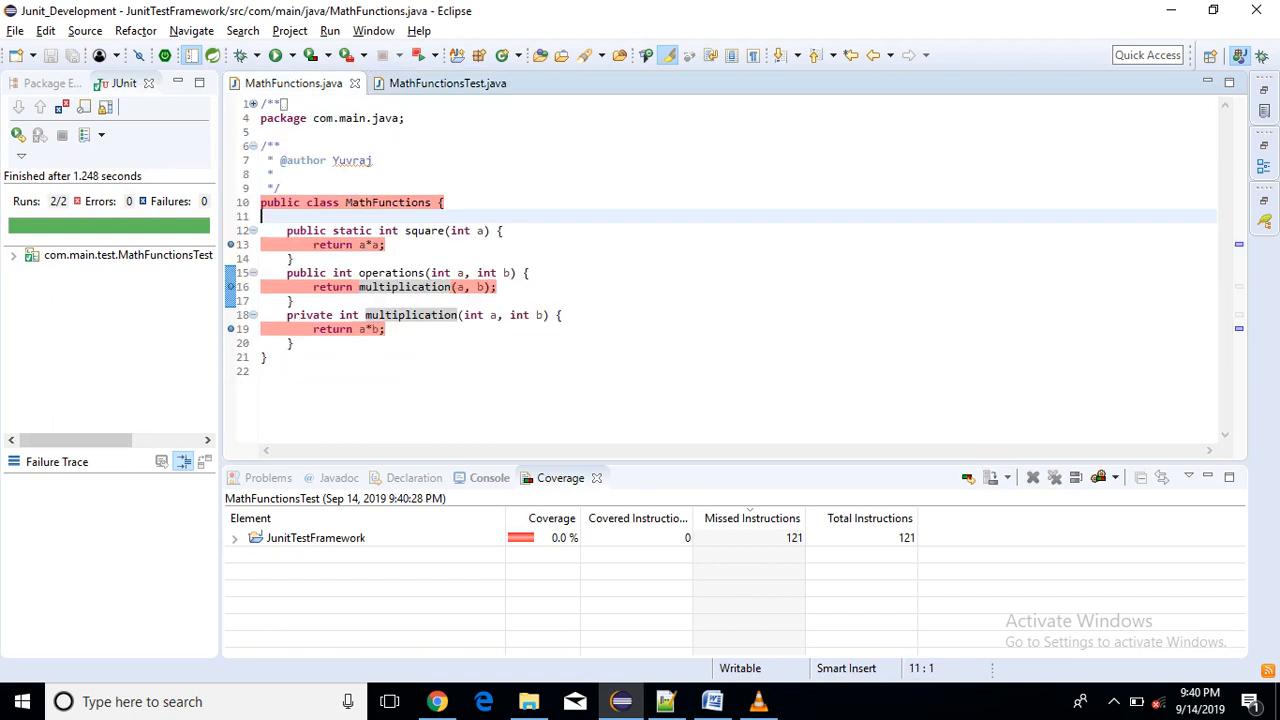
left_click(448, 84)
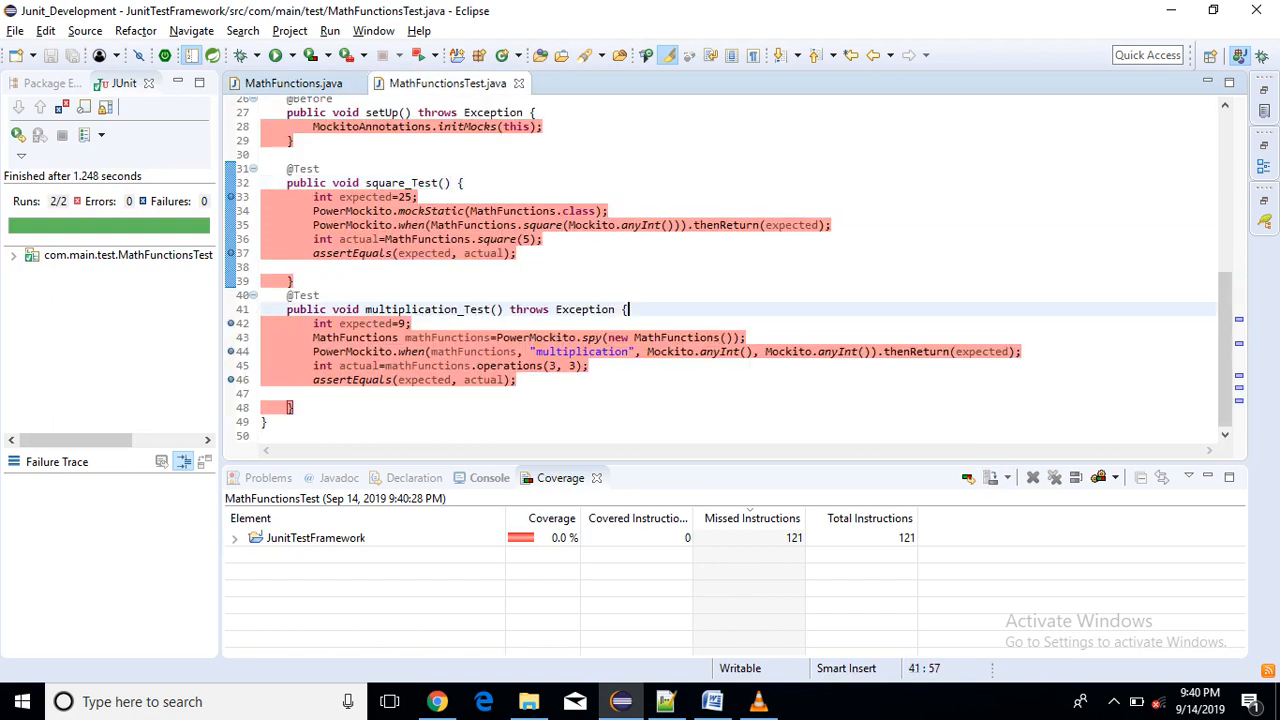
mouse_move(1054, 476)
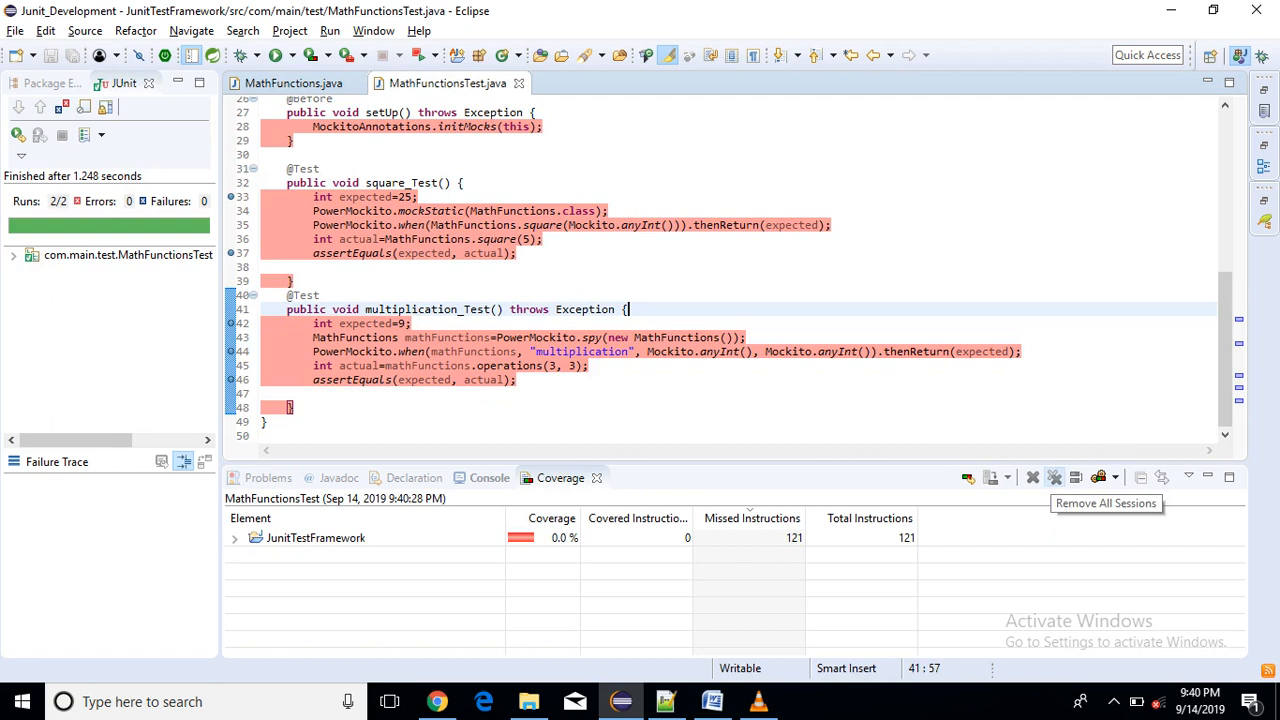
left_click(1056, 476)
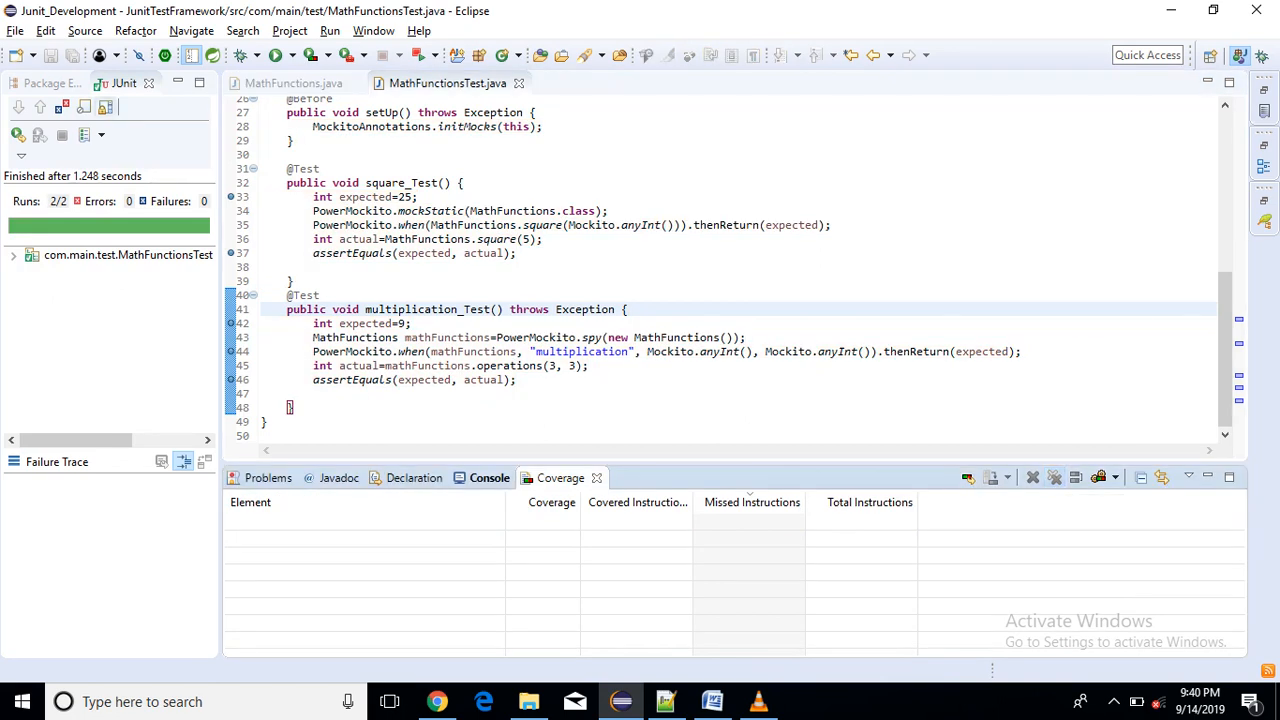